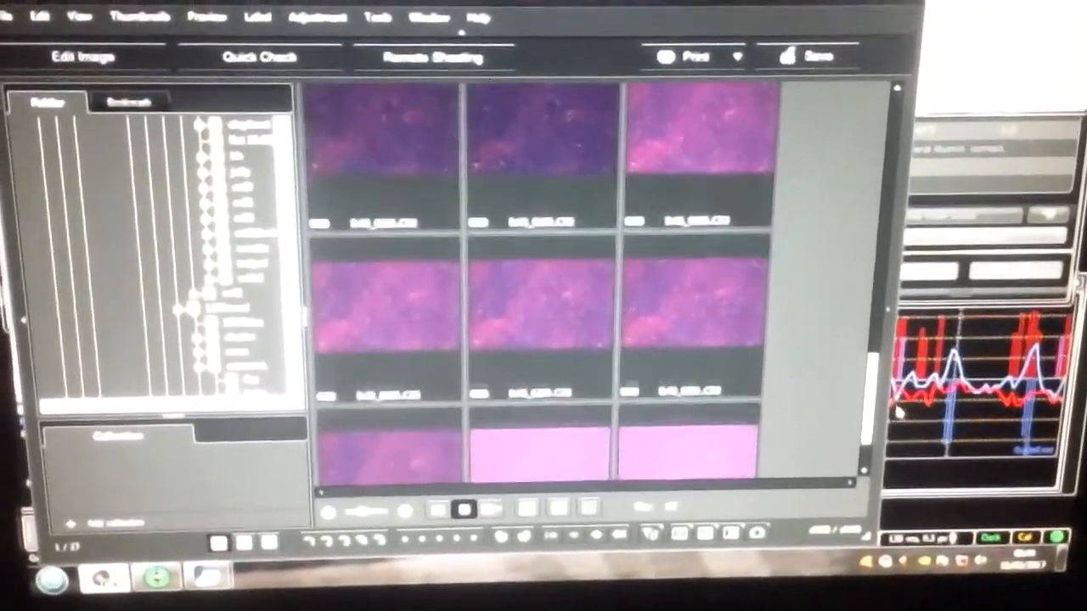
Load the crescent80-all.fits stack so the 'Type of data?' prompt appears.
{"action": "left_click", "coordinate": [540, 297]}
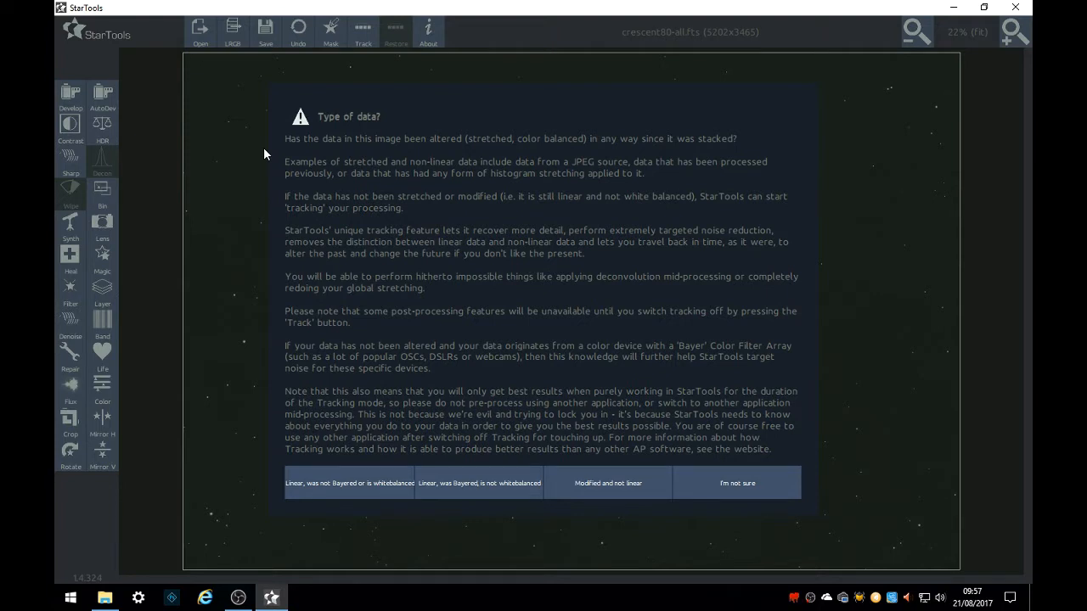
{"action": "mouse_move", "coordinate": [295, 502]}
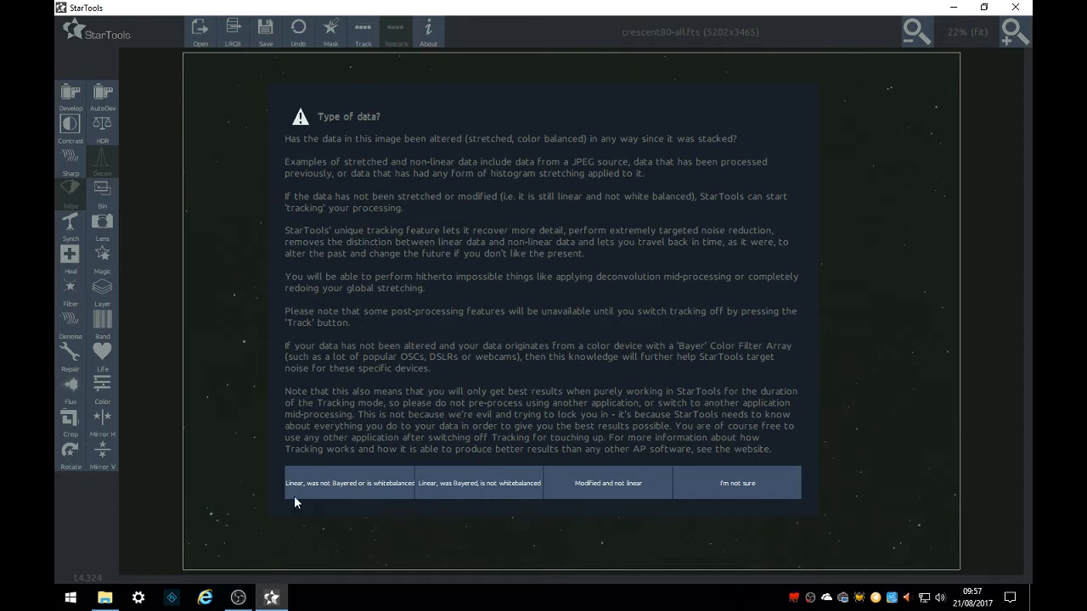
{"action": "mouse_move", "coordinate": [472, 545]}
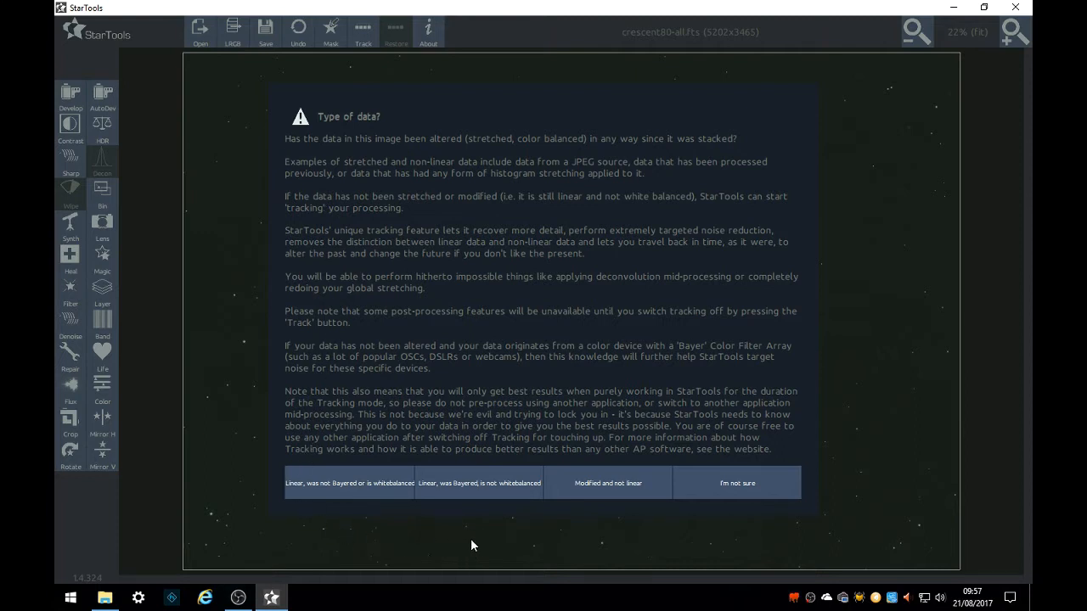
{"action": "mouse_move", "coordinate": [620, 560]}
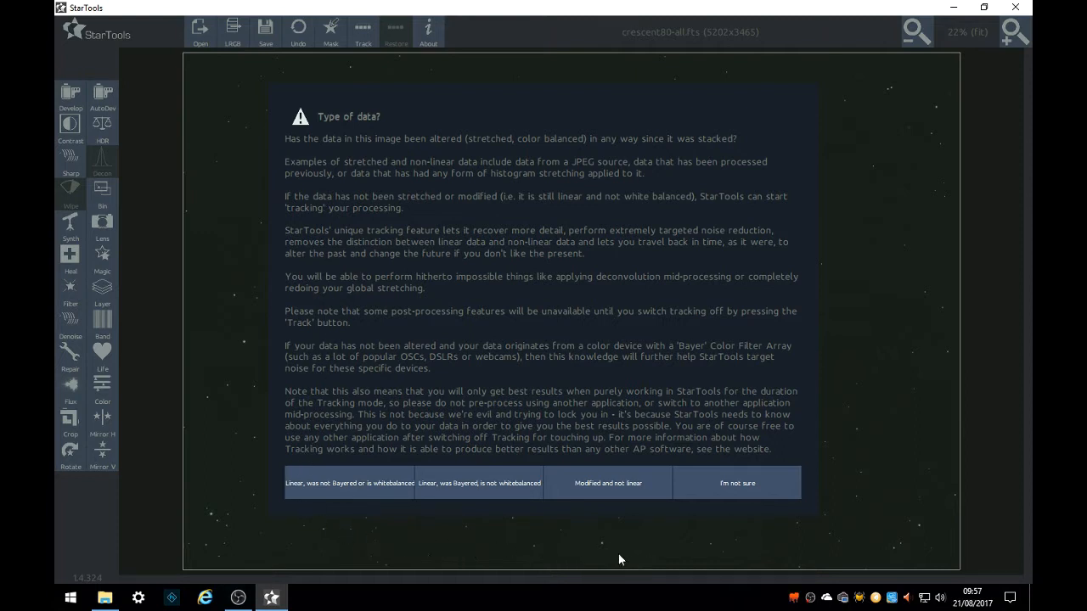
{"action": "mouse_move", "coordinate": [448, 533]}
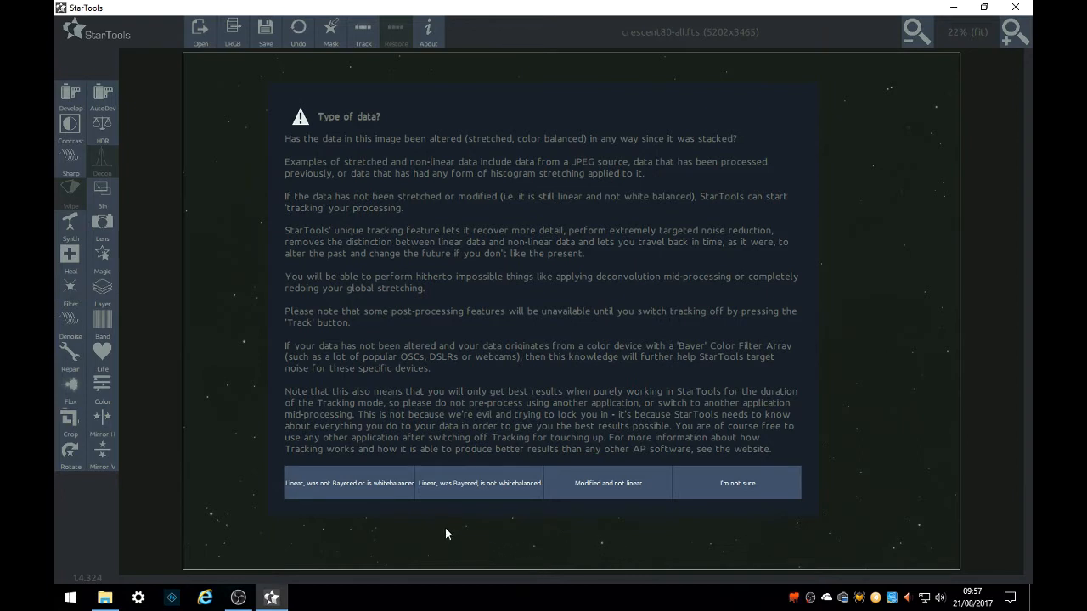
{"action": "mouse_move", "coordinate": [452, 508]}
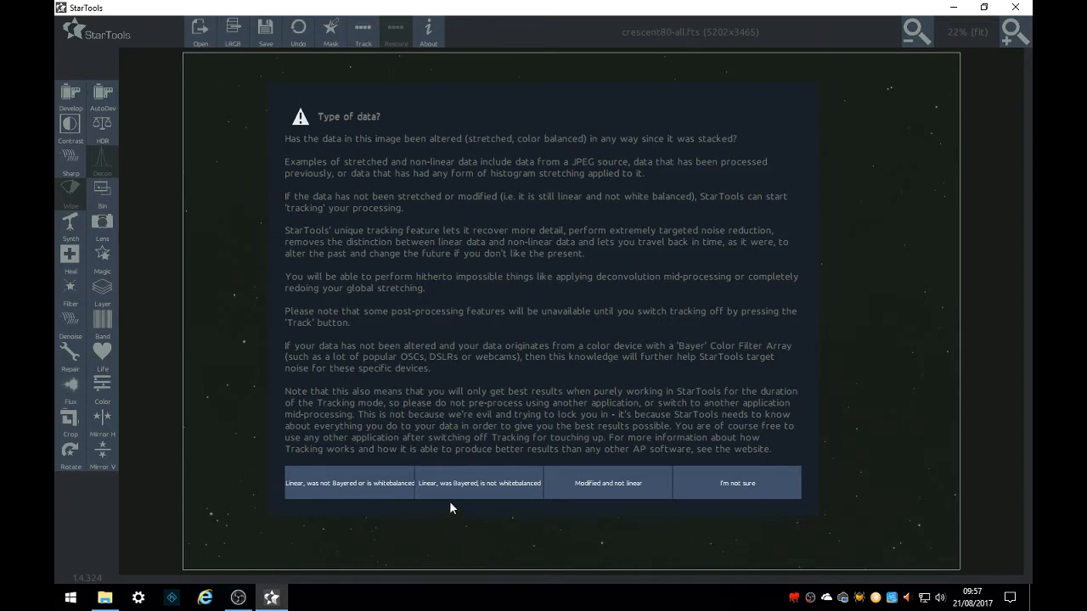
{"action": "mouse_move", "coordinate": [463, 494]}
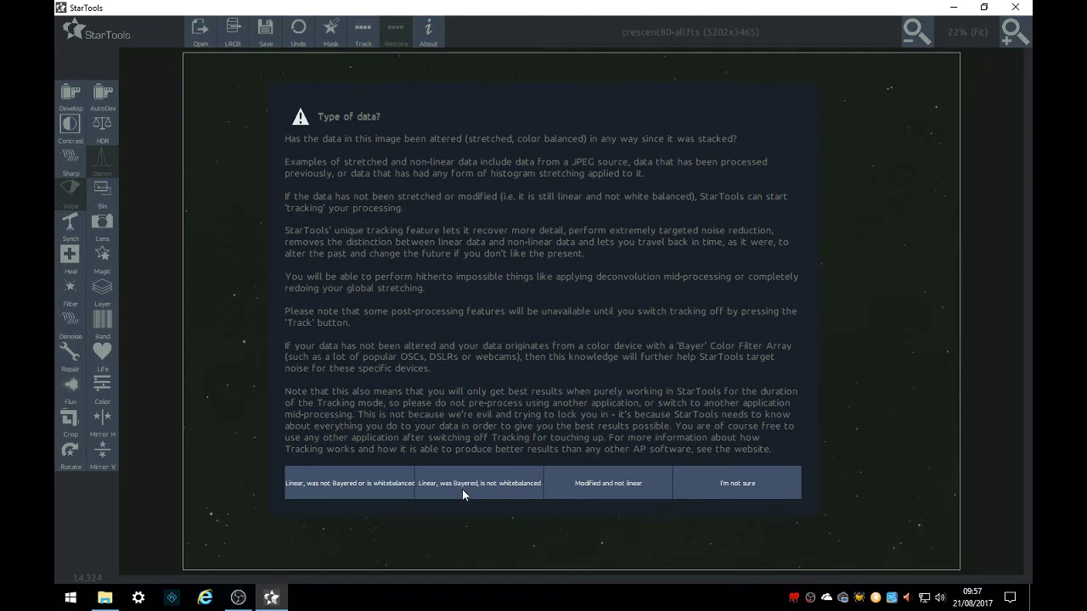
Mark the data as 'Linear, was Bayered, is not whitebalanced' and OK the artifacts warning.
{"action": "left_click", "coordinate": [478, 482]}
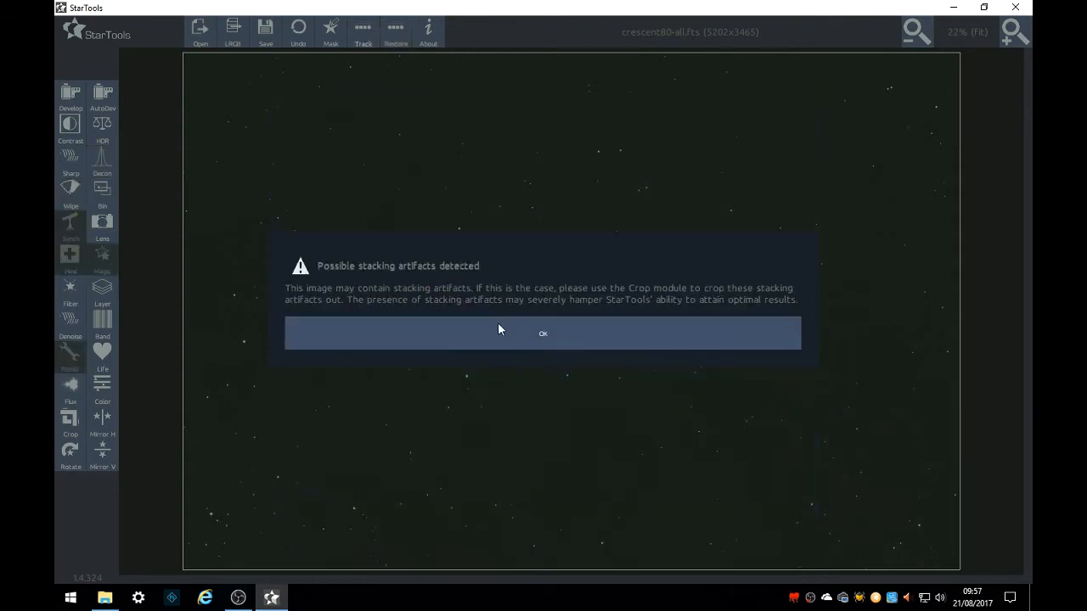
{"action": "left_click", "coordinate": [544, 333]}
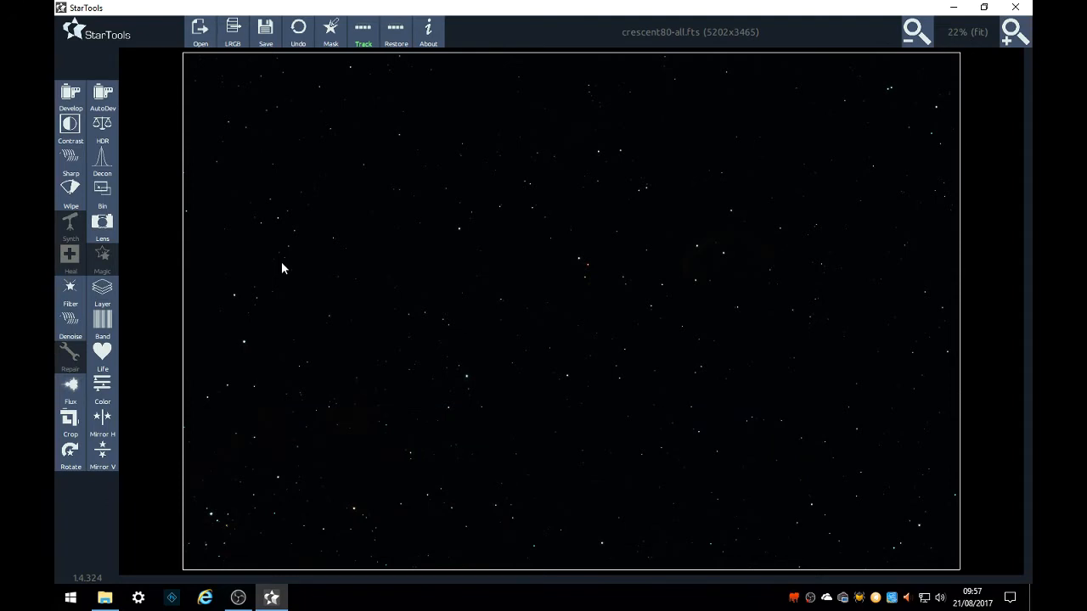
{"action": "mouse_move", "coordinate": [119, 194]}
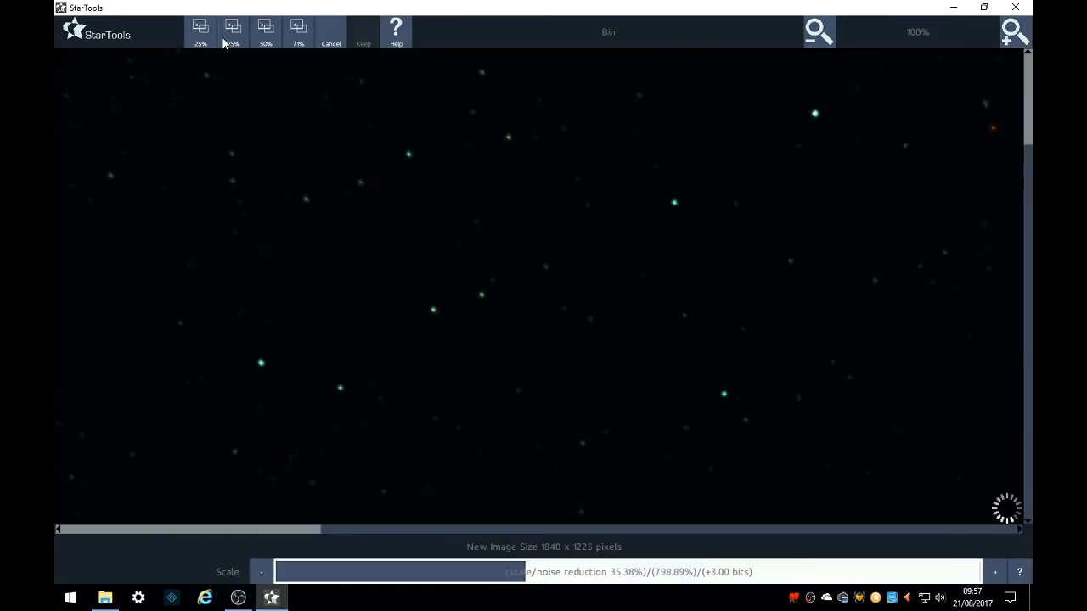
{"action": "mouse_move", "coordinate": [450, 323]}
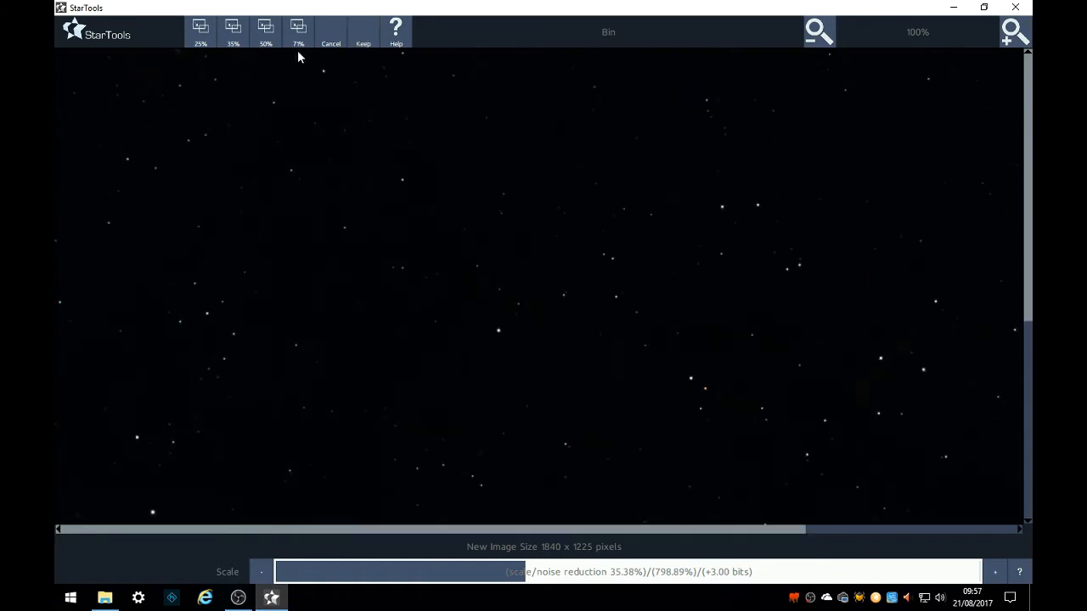
{"action": "mouse_move", "coordinate": [245, 103]}
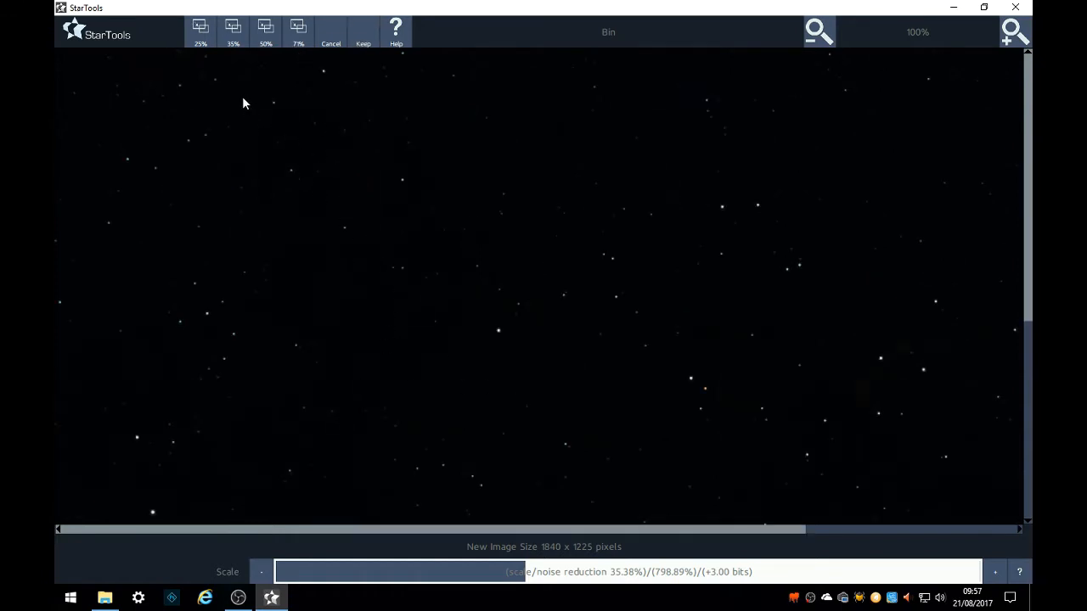
{"action": "mouse_move", "coordinate": [382, 152]}
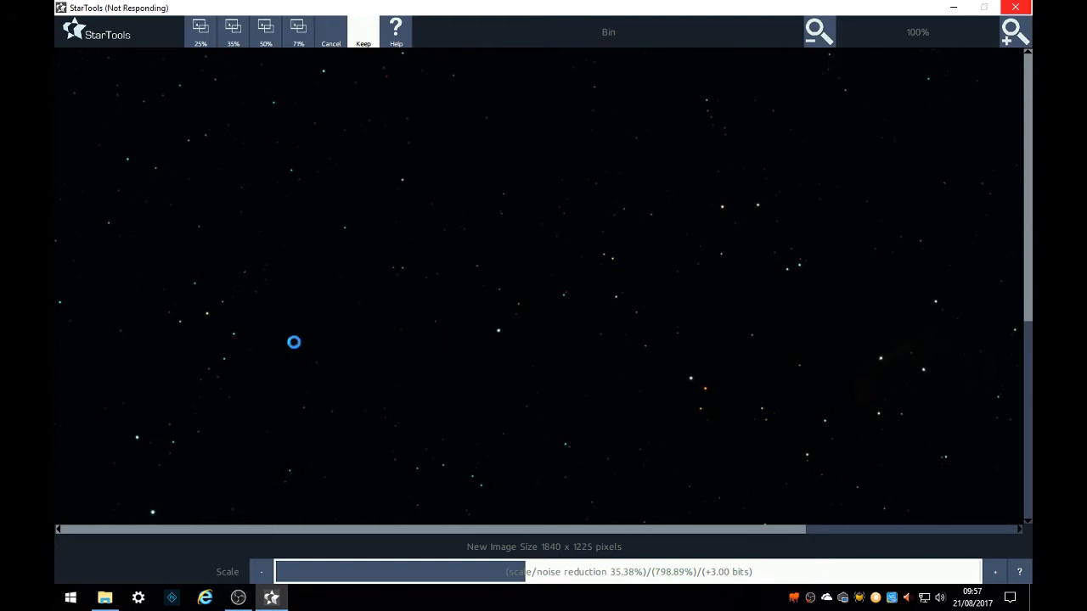
{"action": "mouse_move", "coordinate": [285, 262]}
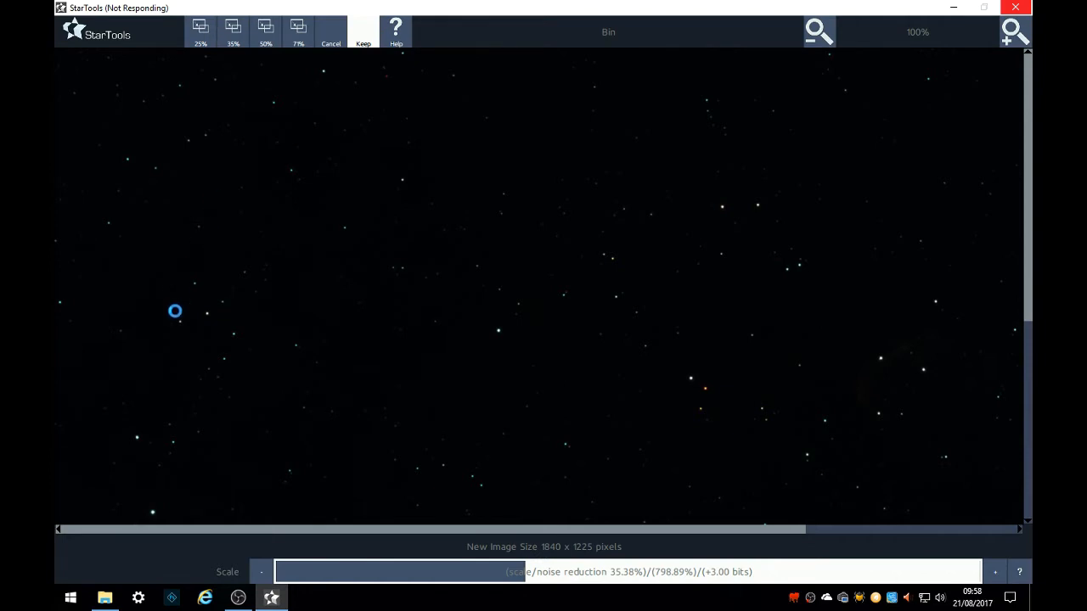
Keep the Bin result at 1840 × 1225 pixels.
{"action": "left_click", "coordinate": [364, 30]}
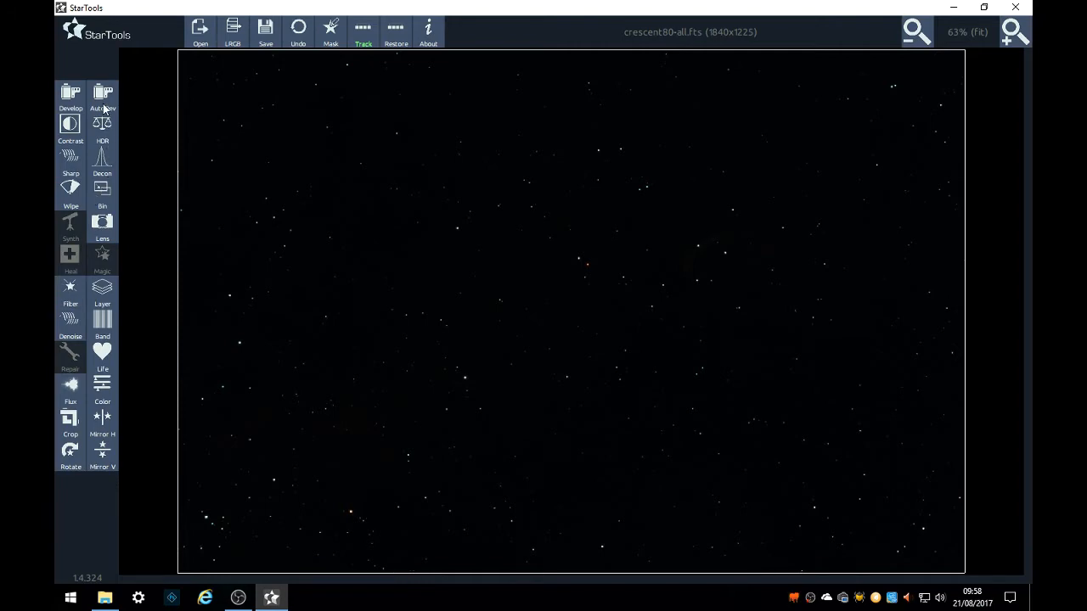
Run AutoDev, keep the automatic stretch revealing the nebula, and move on to Crop.
{"action": "left_click", "coordinate": [102, 95]}
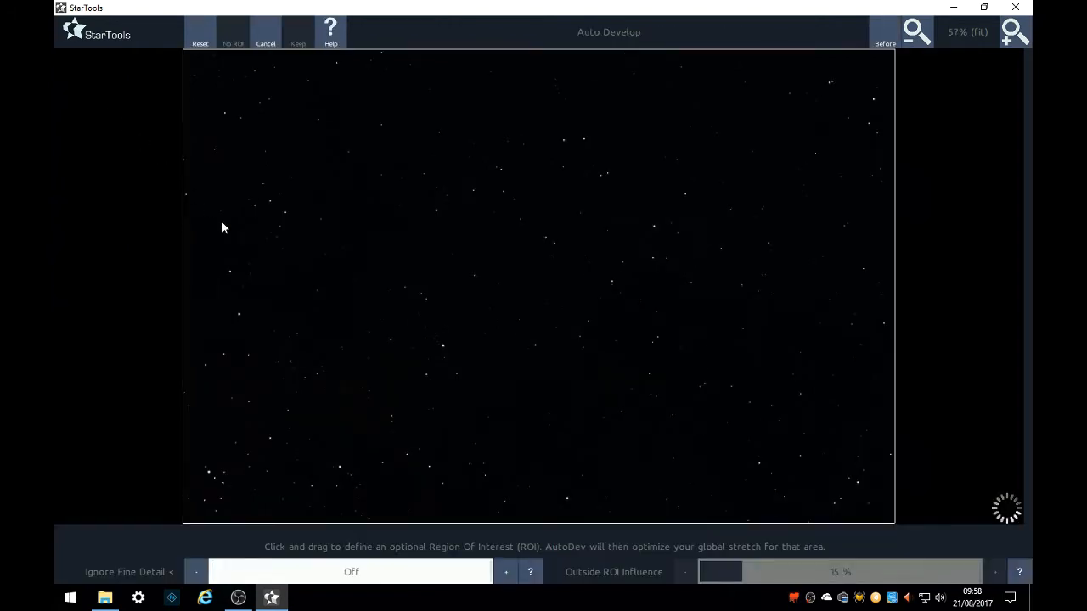
{"action": "left_click", "coordinate": [297, 34]}
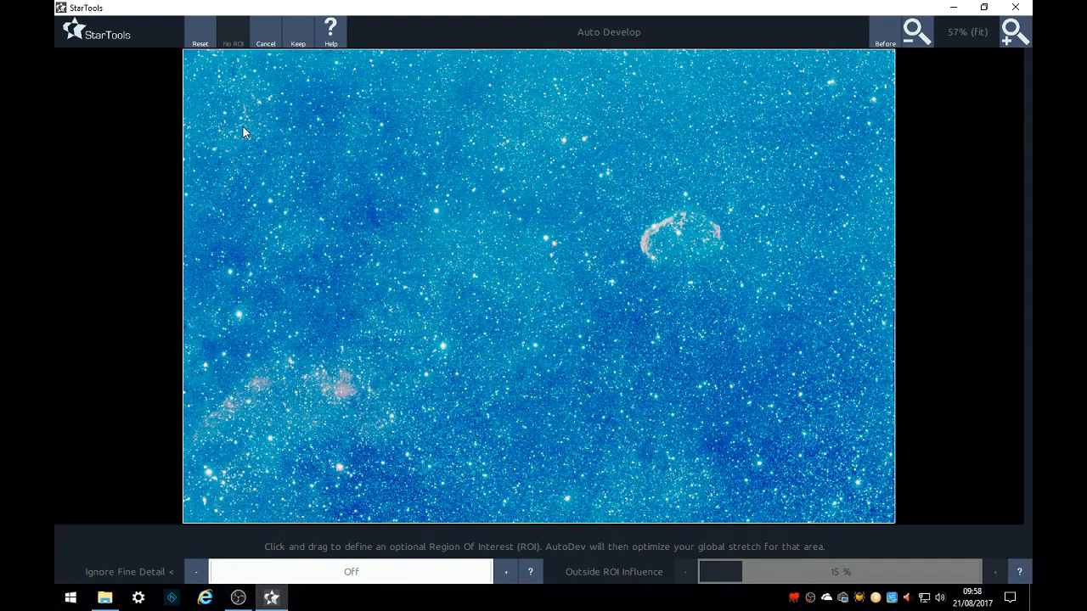
{"action": "mouse_move", "coordinate": [338, 59]}
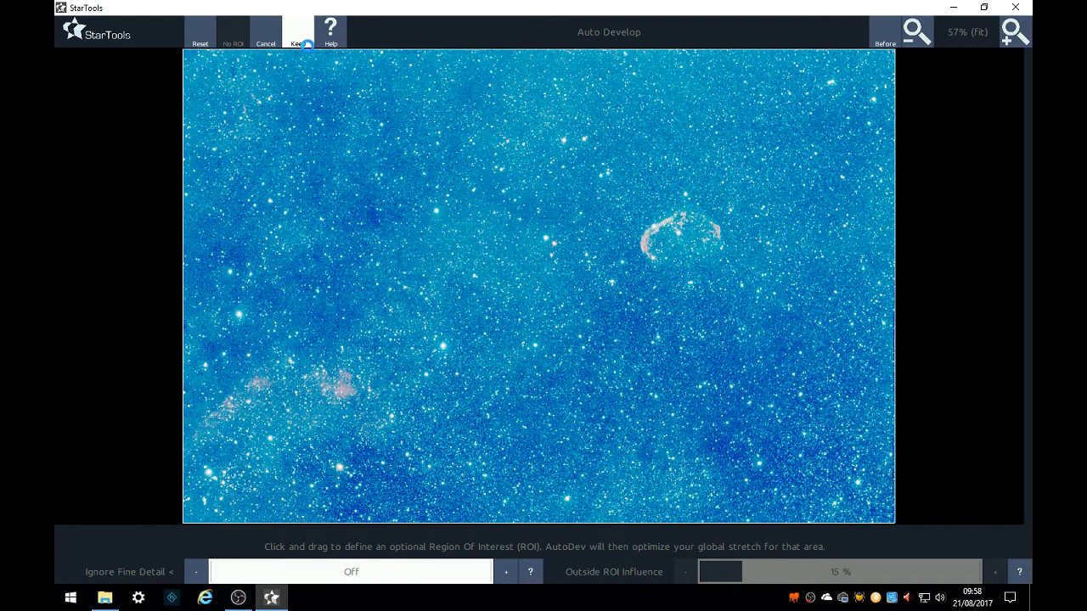
{"action": "left_click", "coordinate": [295, 34]}
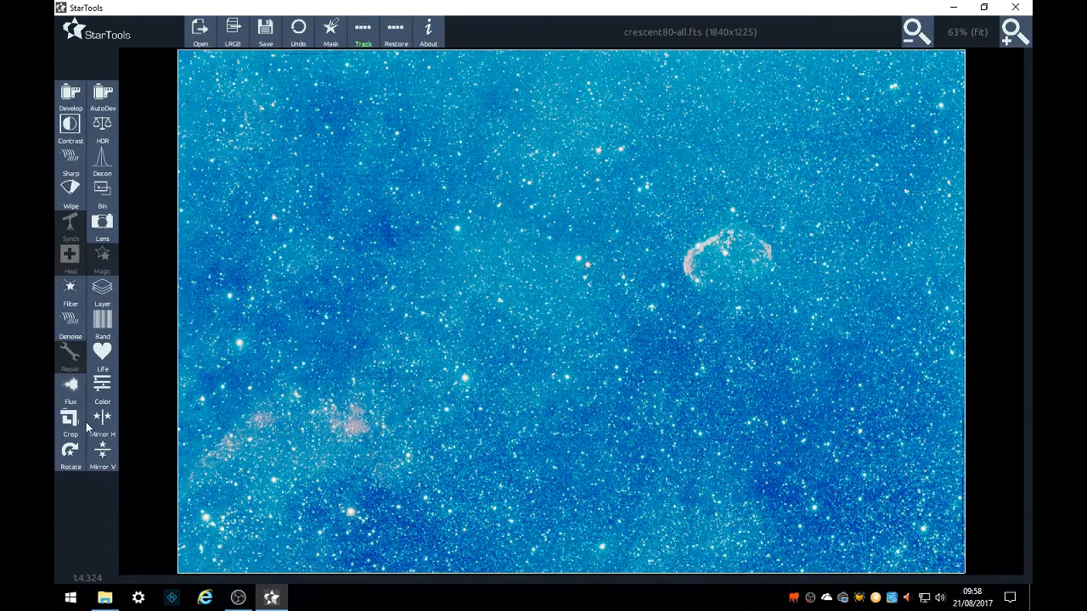
{"action": "left_click", "coordinate": [72, 421]}
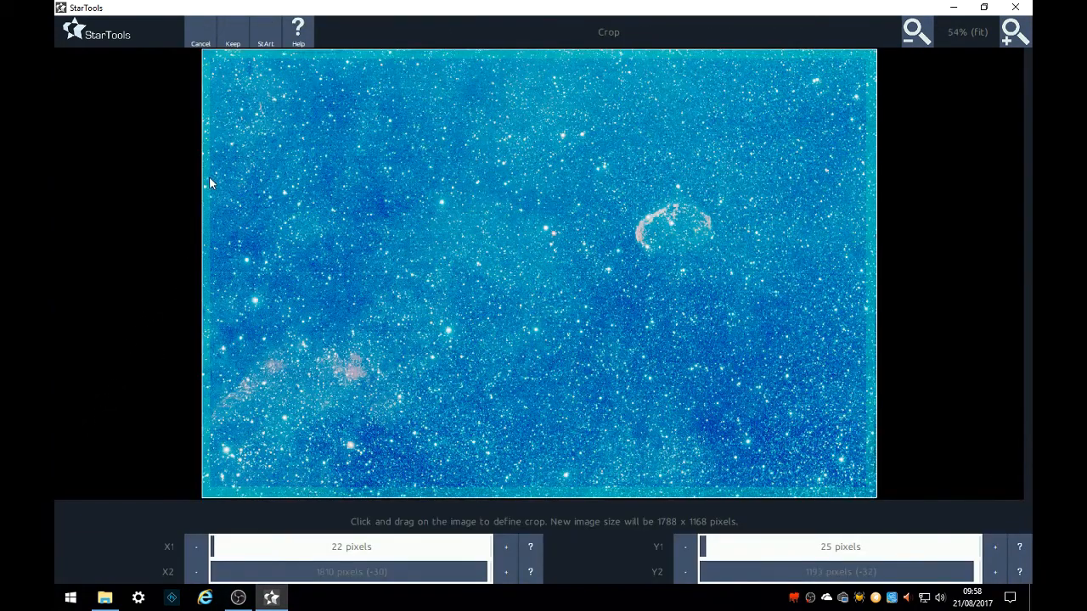
{"action": "mouse_move", "coordinate": [210, 63]}
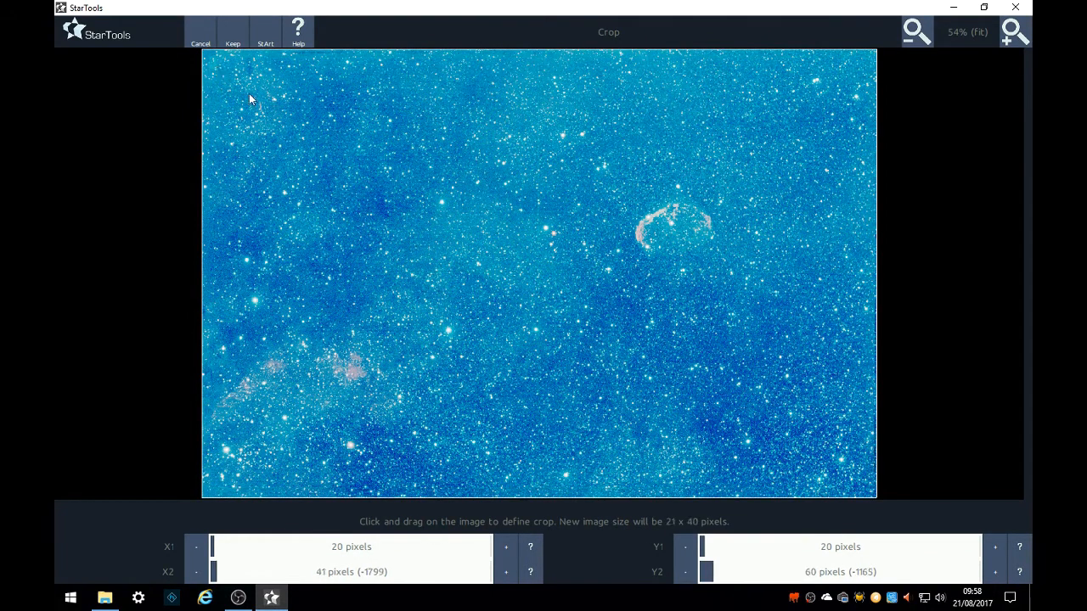
Draw a crop rectangle excluding the dark edge bands and keep the 1799 × 1186 image.
{"action": "left_click_drag", "start_coordinate": [251, 98], "coordinate": [846, 469]}
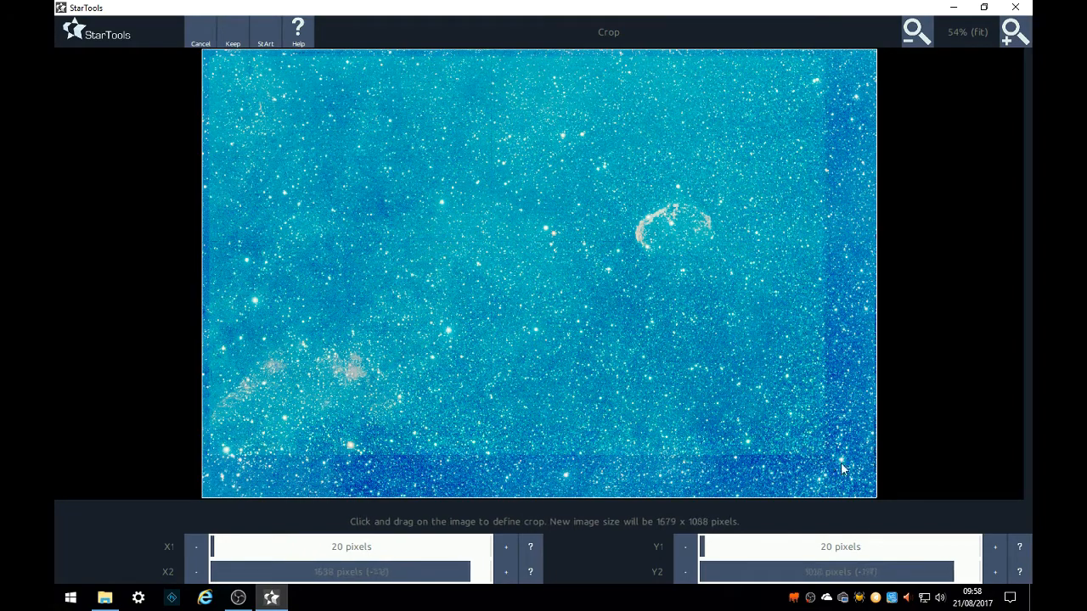
{"action": "left_click_drag", "start_coordinate": [844, 469], "coordinate": [871, 495]}
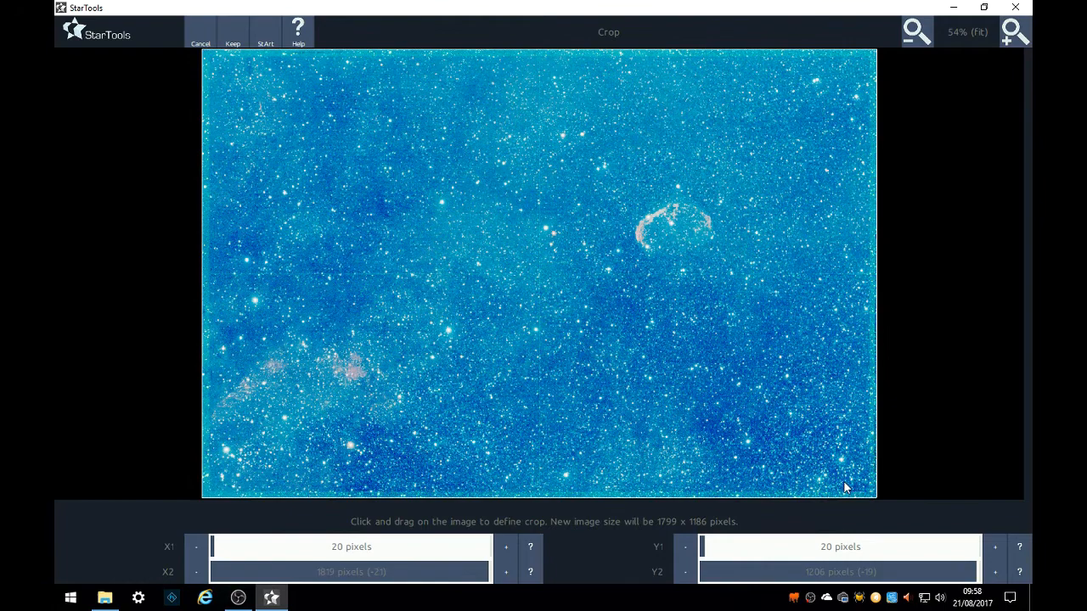
{"action": "mouse_move", "coordinate": [304, 52]}
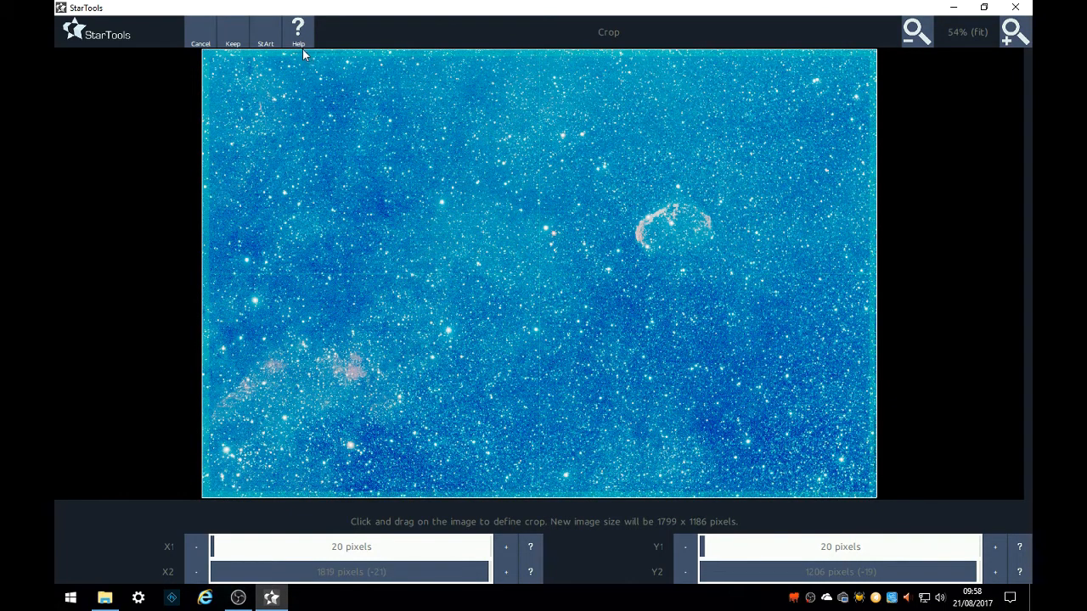
{"action": "mouse_move", "coordinate": [880, 384]}
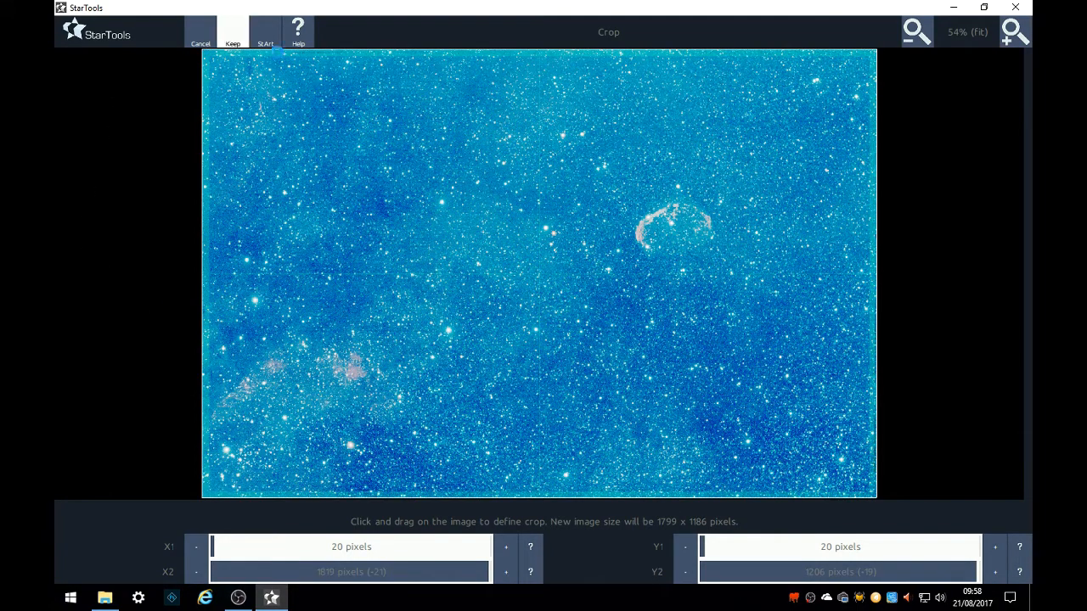
{"action": "left_click", "coordinate": [232, 31]}
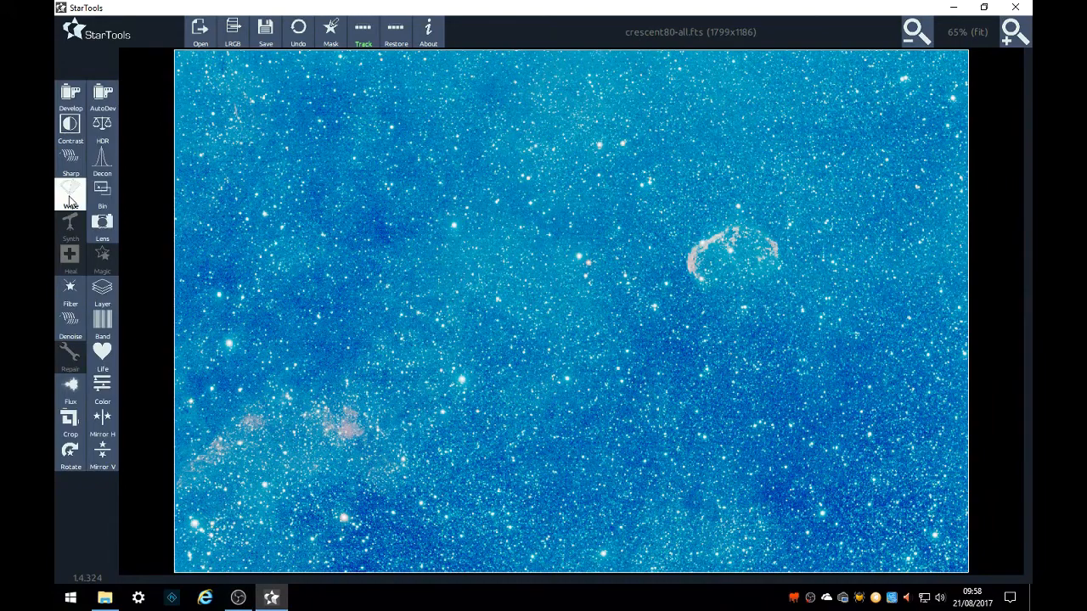
Start Wipe, dismiss the tracking notice and enable the temporary AutoDev preview.
{"action": "left_click", "coordinate": [71, 194]}
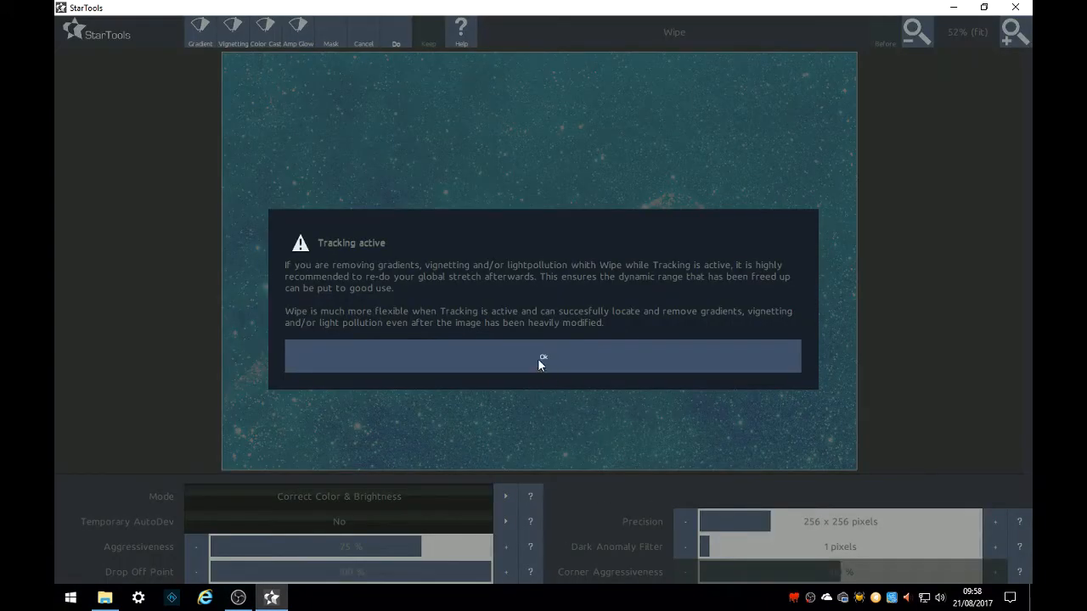
{"action": "left_click", "coordinate": [543, 356]}
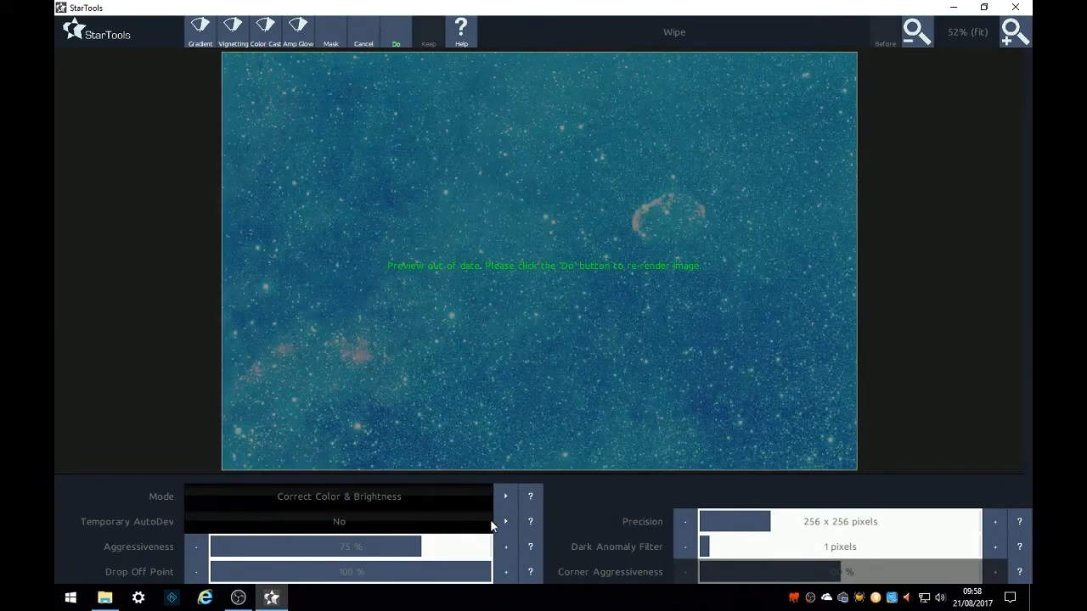
{"action": "left_click", "coordinate": [506, 521]}
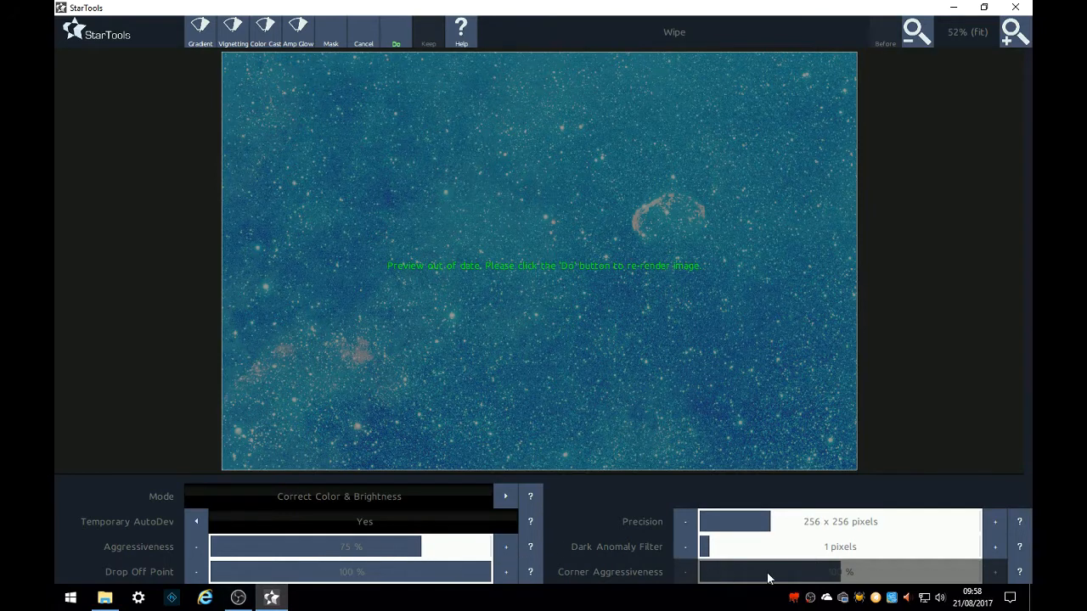
{"action": "mouse_move", "coordinate": [812, 550]}
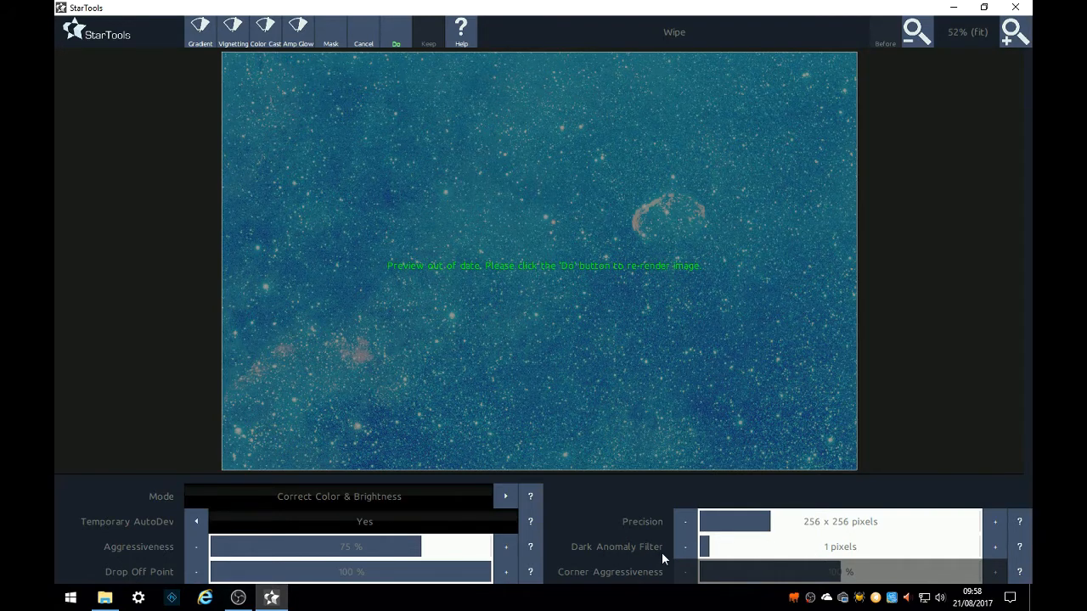
{"action": "mouse_move", "coordinate": [449, 558]}
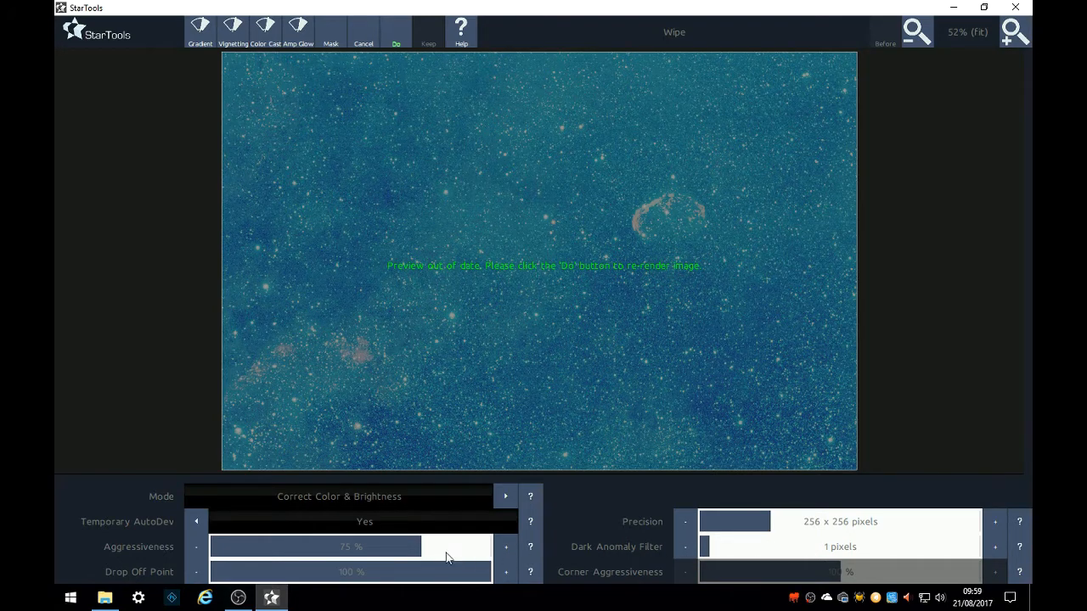
{"action": "mouse_move", "coordinate": [371, 355]}
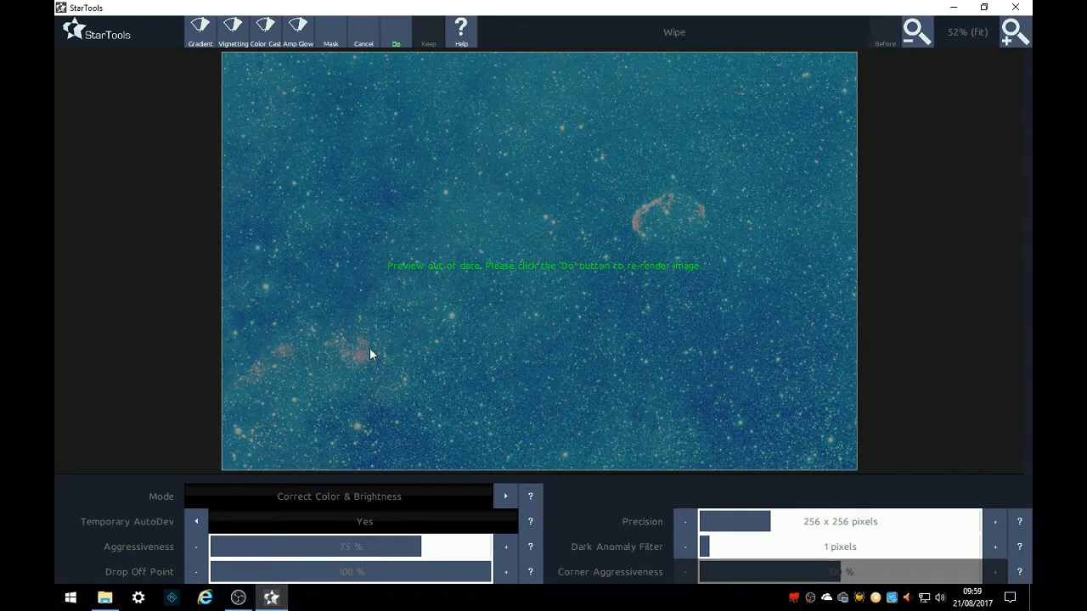
{"action": "mouse_move", "coordinate": [395, 34]}
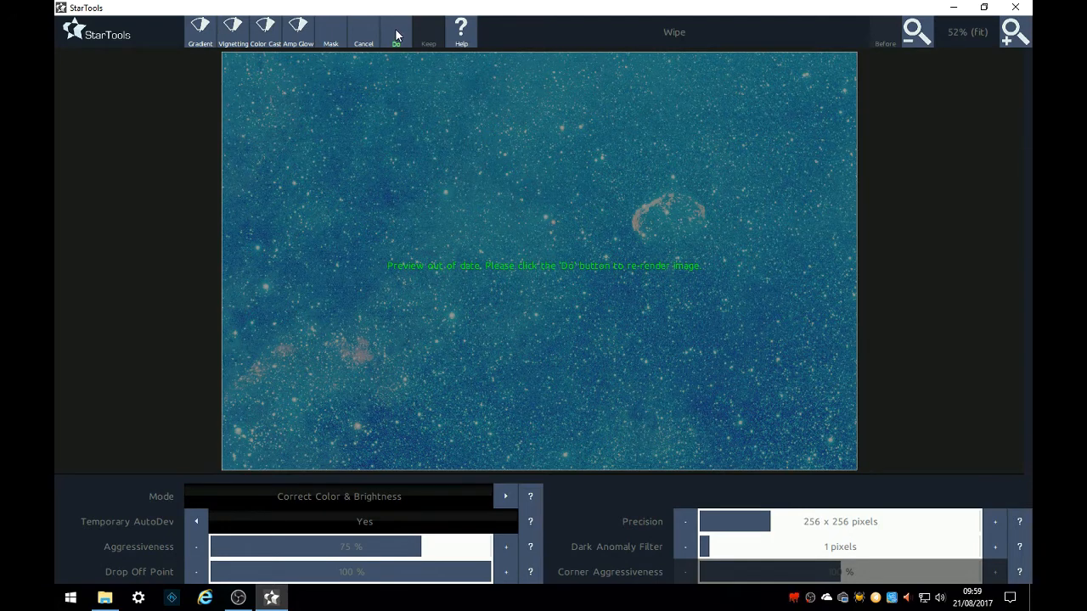
Compute the gradient removal, raise Dark Anomaly Filter to 10 pixels and recompute.
{"action": "left_click", "coordinate": [396, 32]}
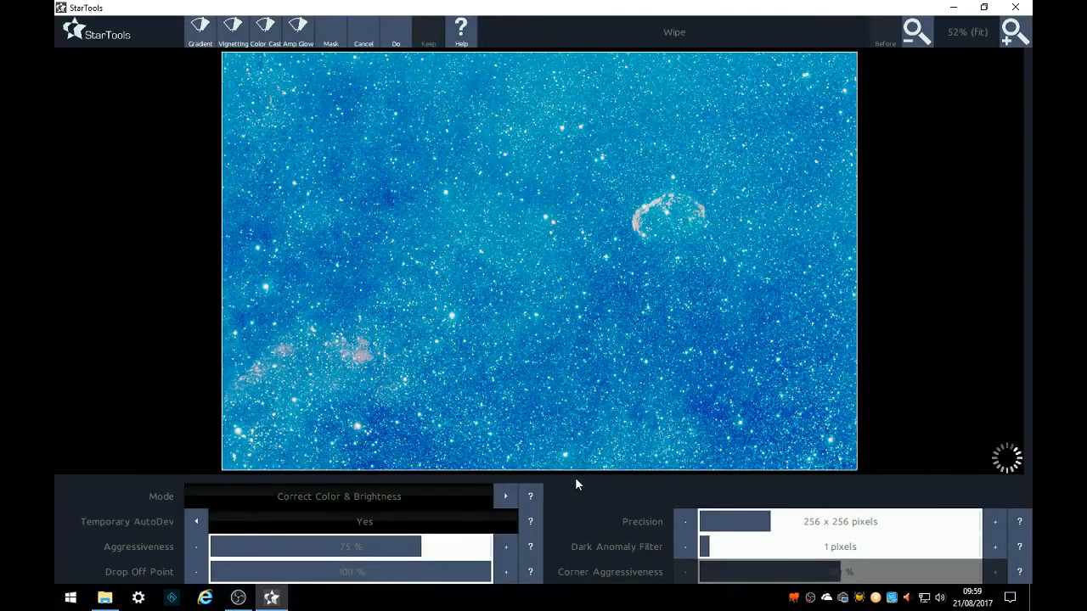
{"action": "left_click", "coordinate": [396, 31]}
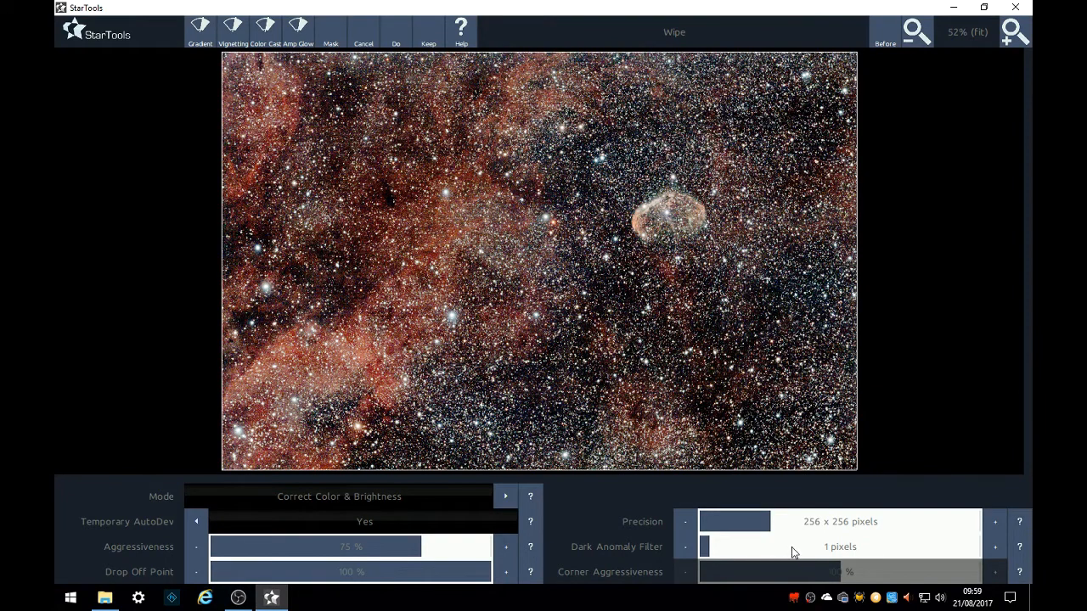
{"action": "left_click", "coordinate": [993, 547]}
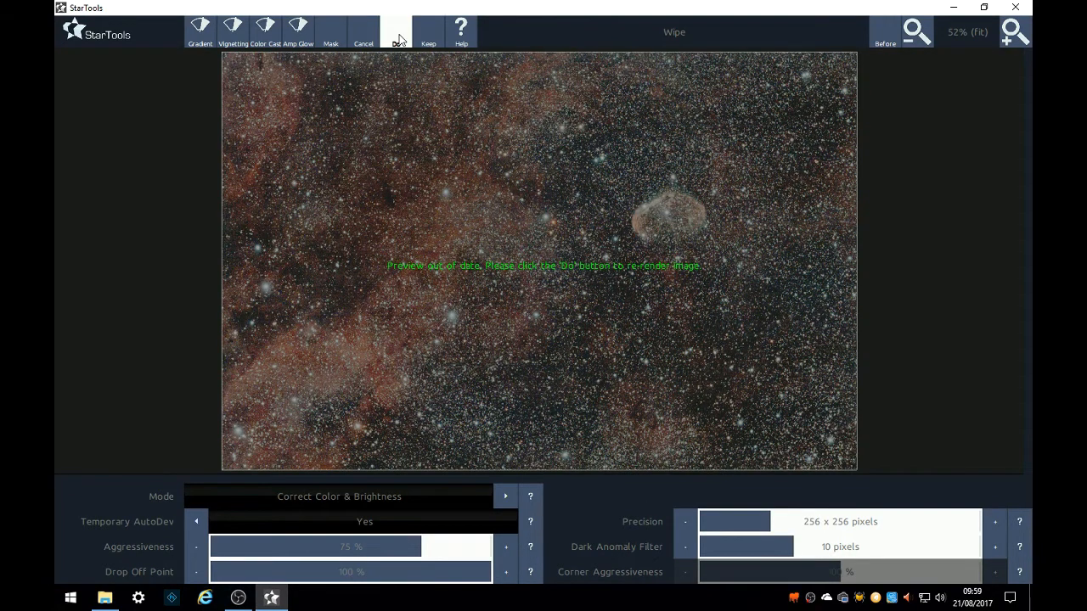
{"action": "left_click", "coordinate": [396, 30]}
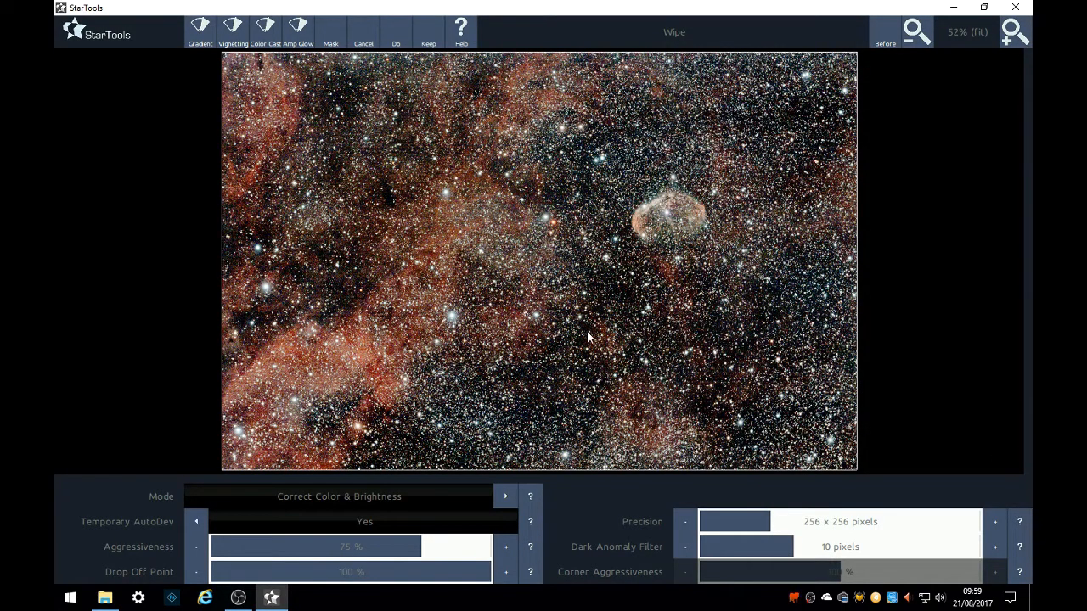
{"action": "mouse_move", "coordinate": [552, 413]}
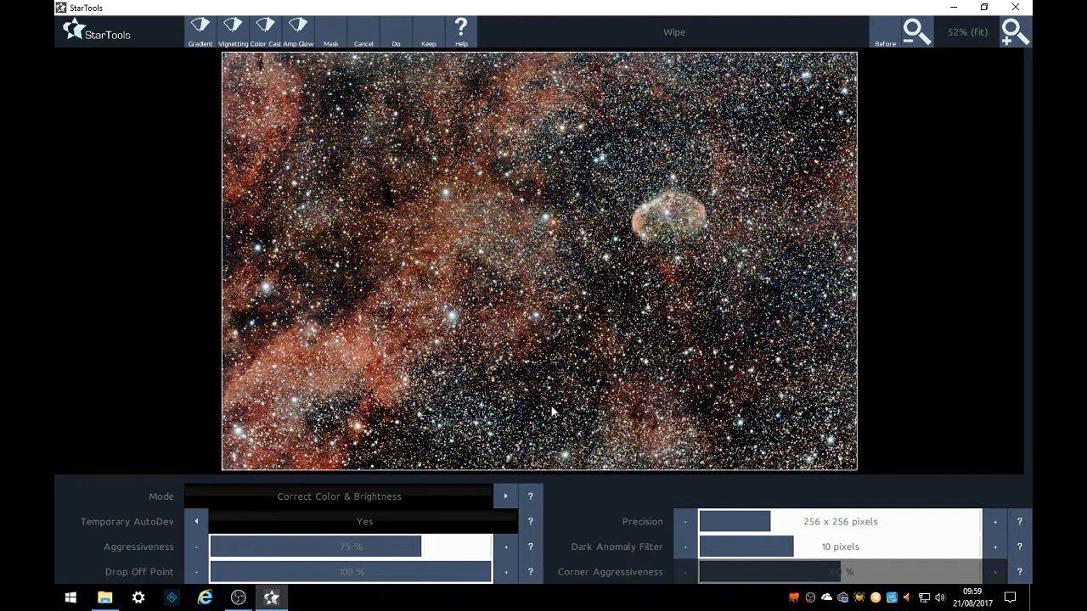
{"action": "mouse_move", "coordinate": [377, 268]}
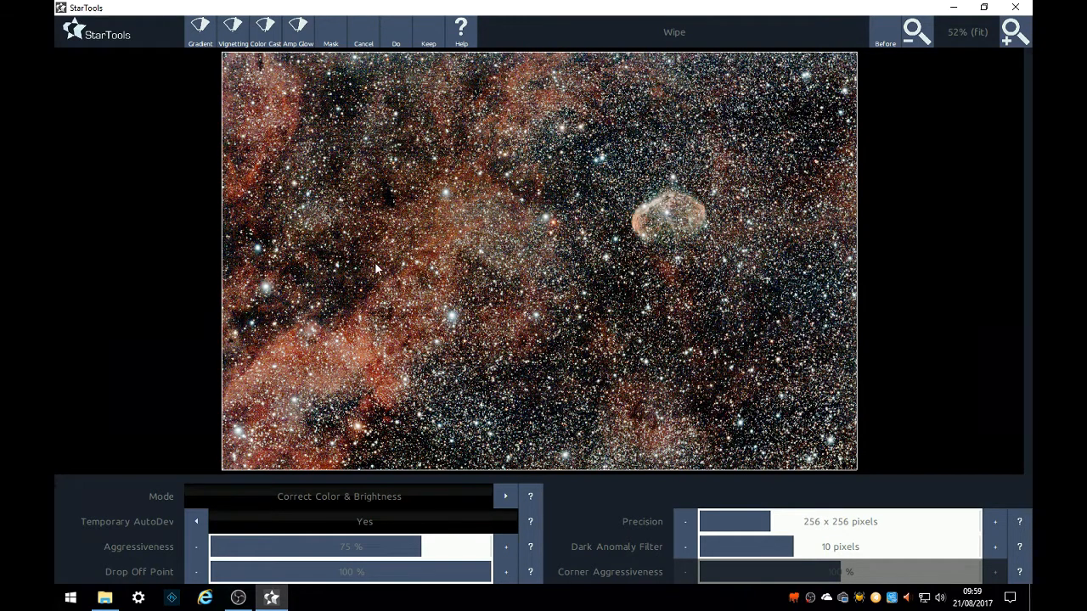
Try the dark anomaly filter at 1-2 pixels and rerun Wipe at 70% aggressiveness.
{"action": "left_click", "coordinate": [685, 547]}
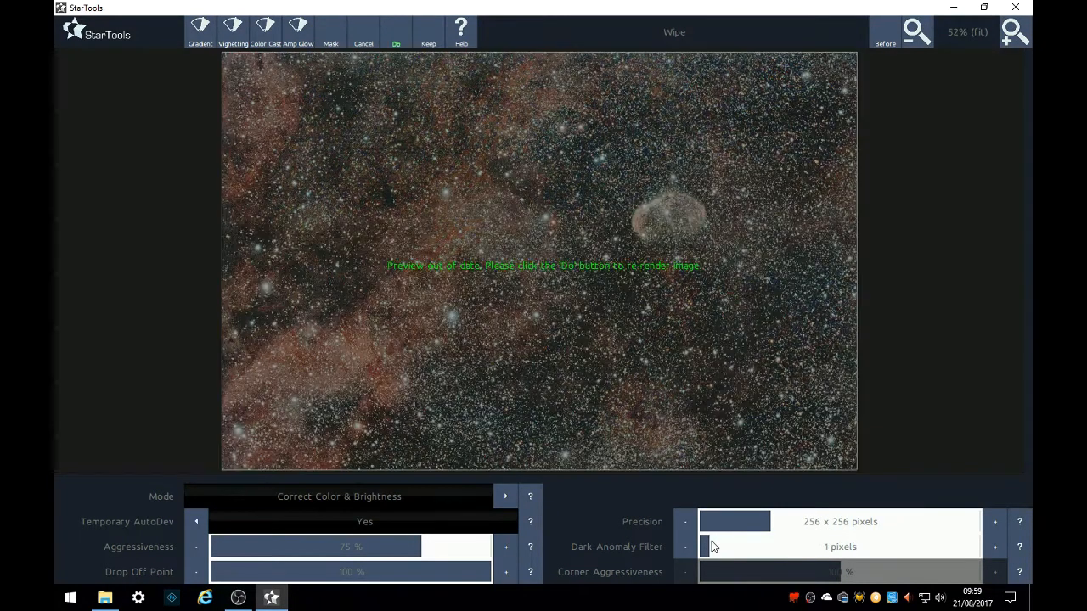
{"action": "left_click", "coordinate": [995, 547]}
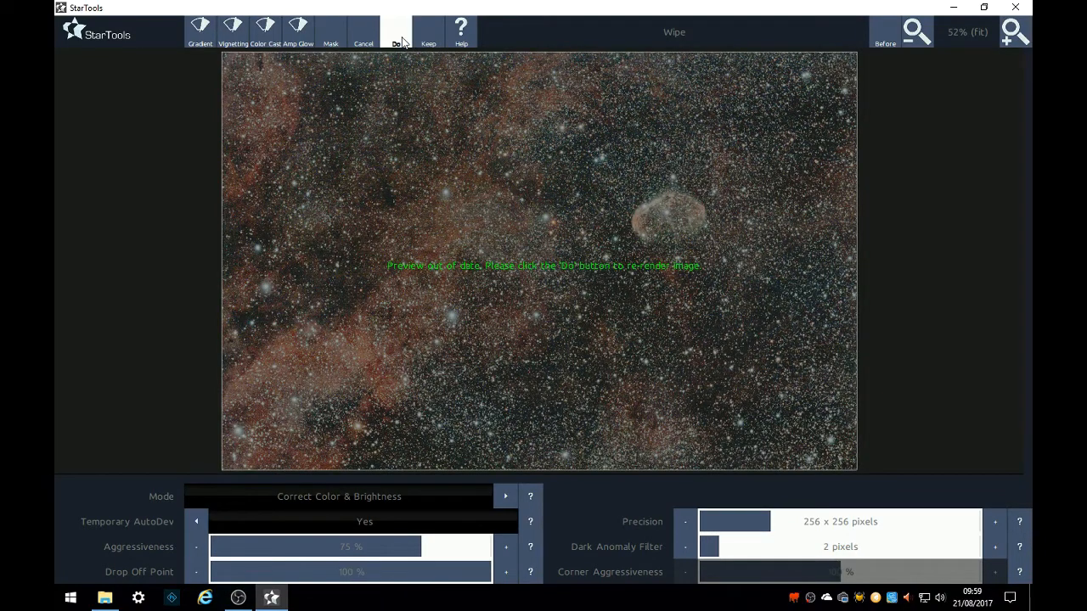
{"action": "left_click", "coordinate": [395, 31]}
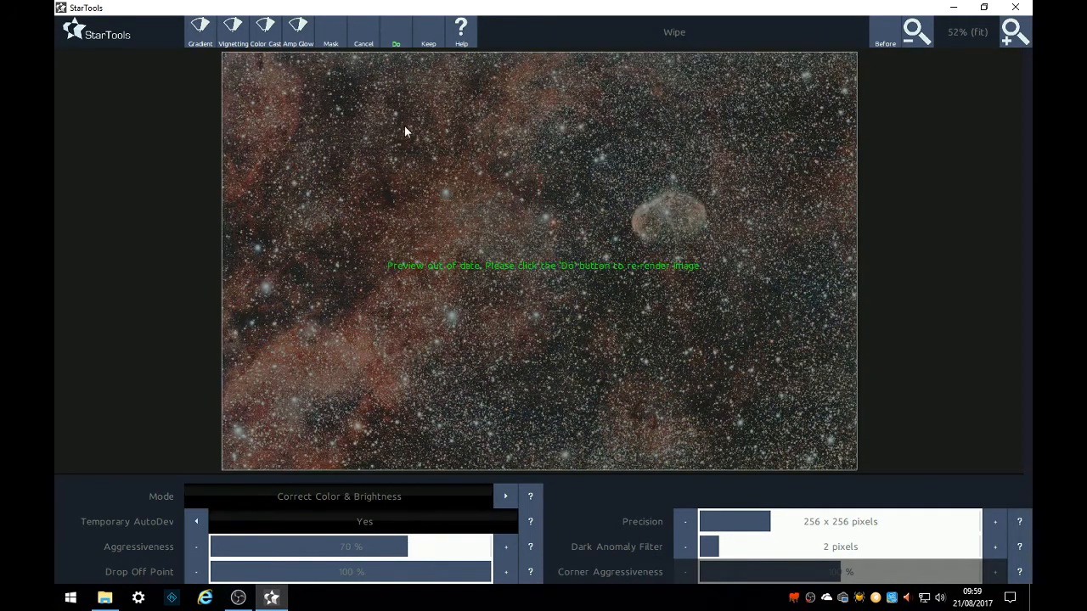
{"action": "left_click", "coordinate": [396, 30]}
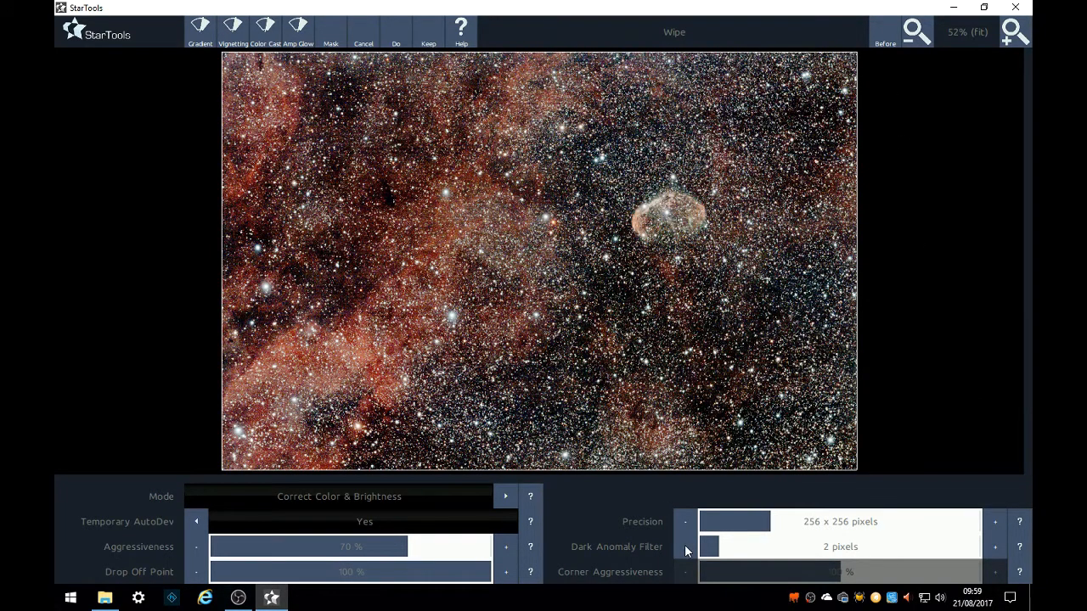
Settle on a 1-pixel dark anomaly filter, recompute, and keep the wiped image.
{"action": "left_click", "coordinate": [684, 546]}
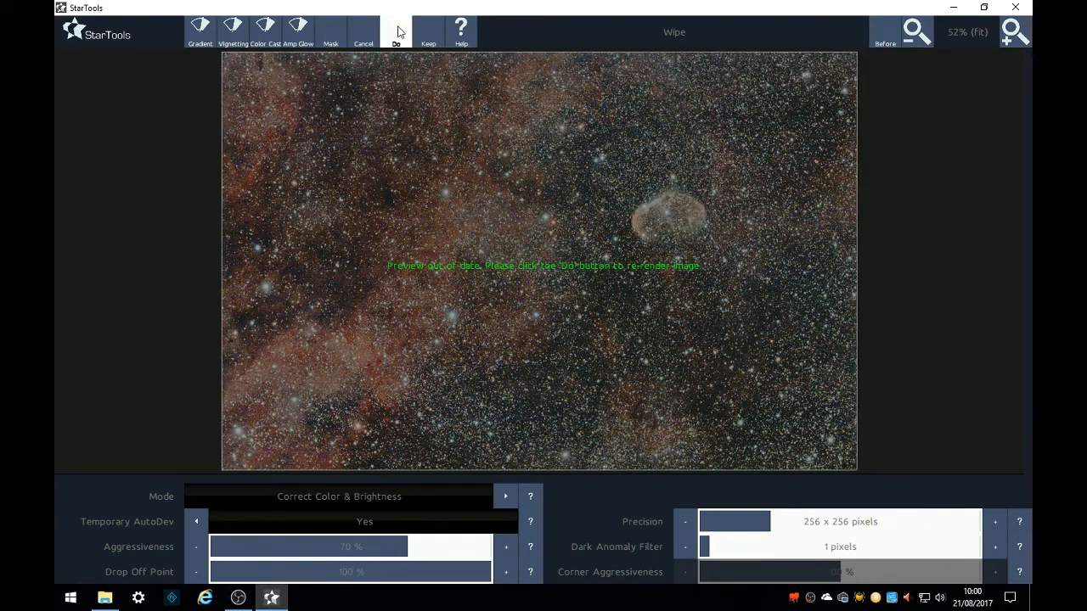
{"action": "left_click", "coordinate": [395, 31]}
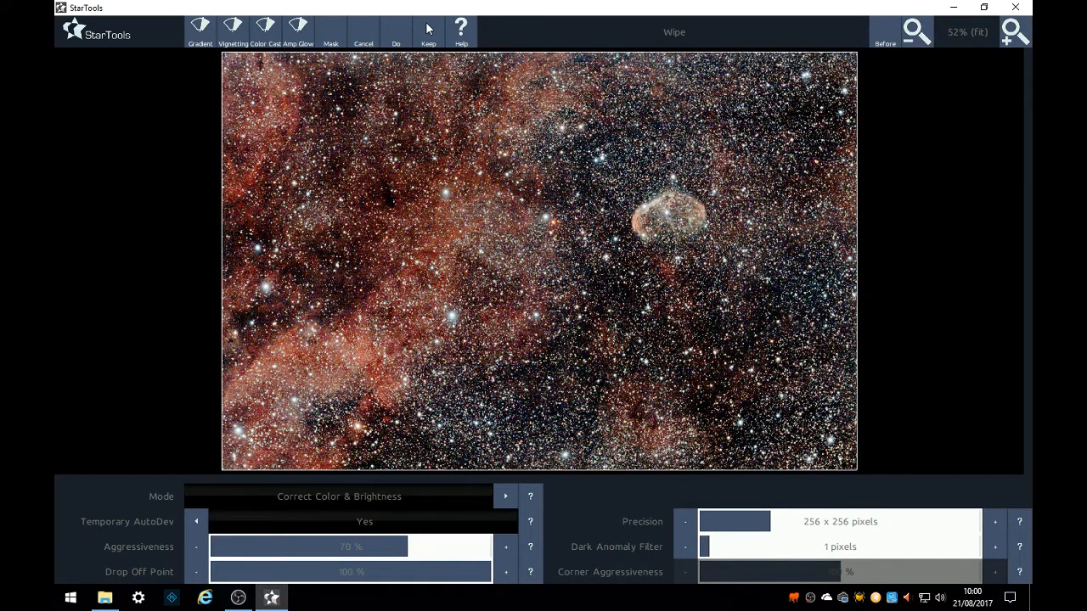
{"action": "left_click", "coordinate": [428, 27]}
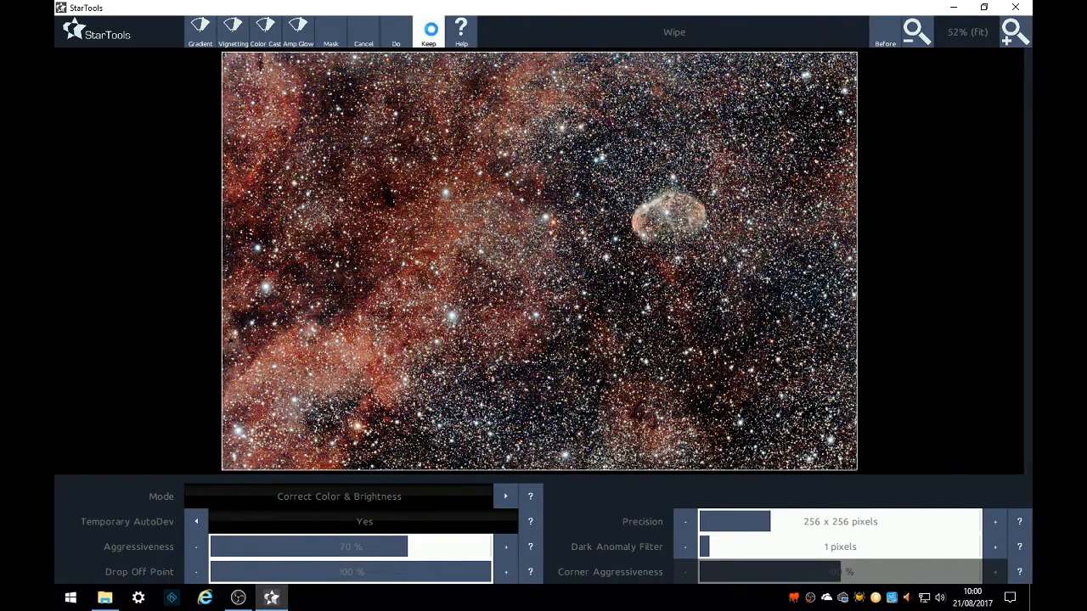
{"action": "left_click", "coordinate": [427, 30]}
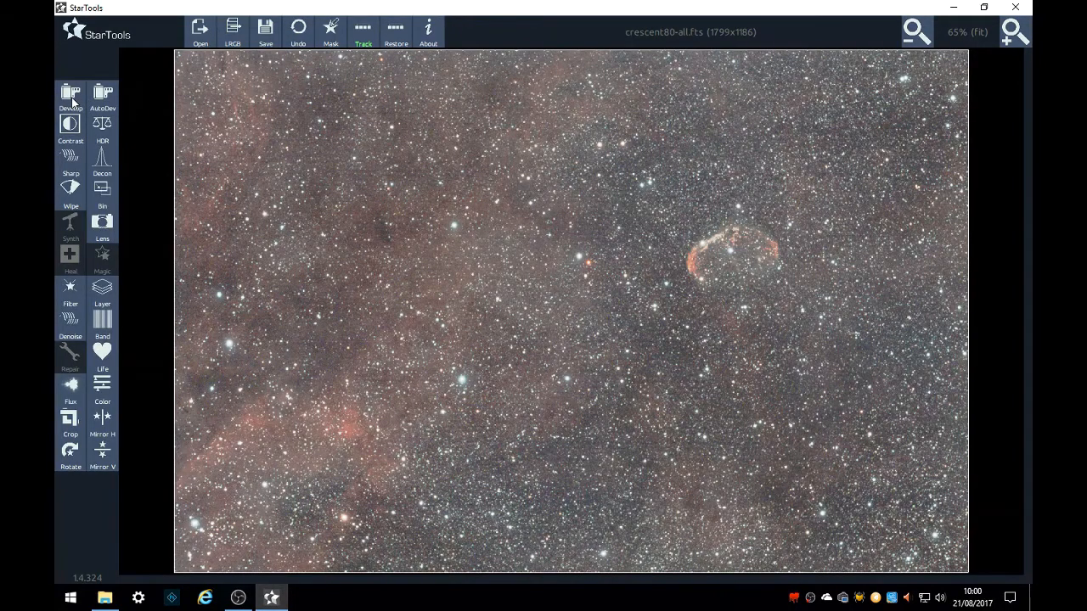
In Develop choose 'Redo global stretch', lower Gamma to 0.90 and Home In.
{"action": "left_click", "coordinate": [71, 94]}
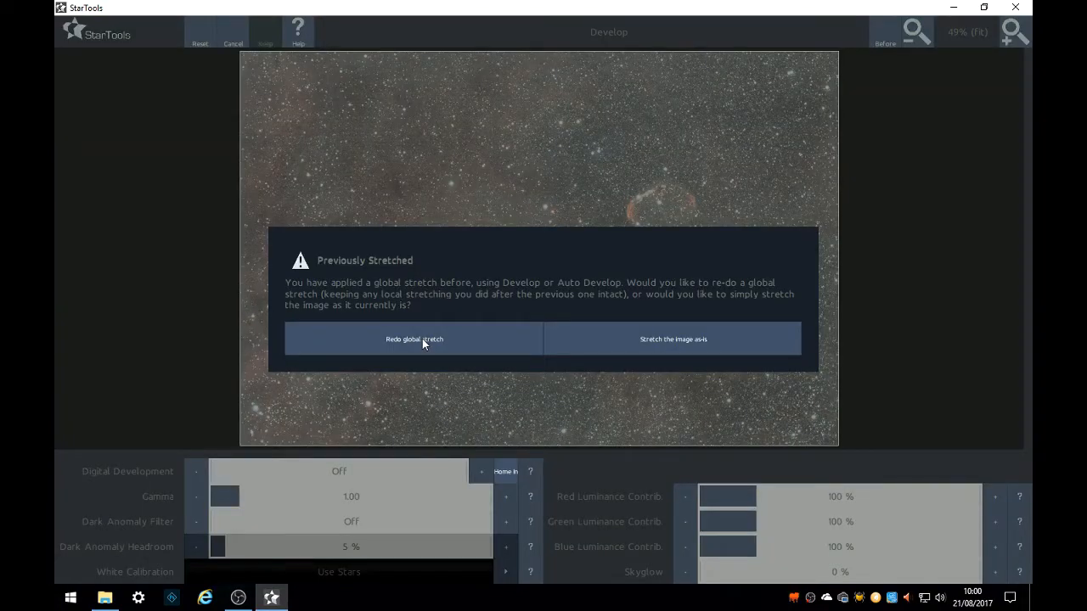
{"action": "left_click", "coordinate": [414, 339]}
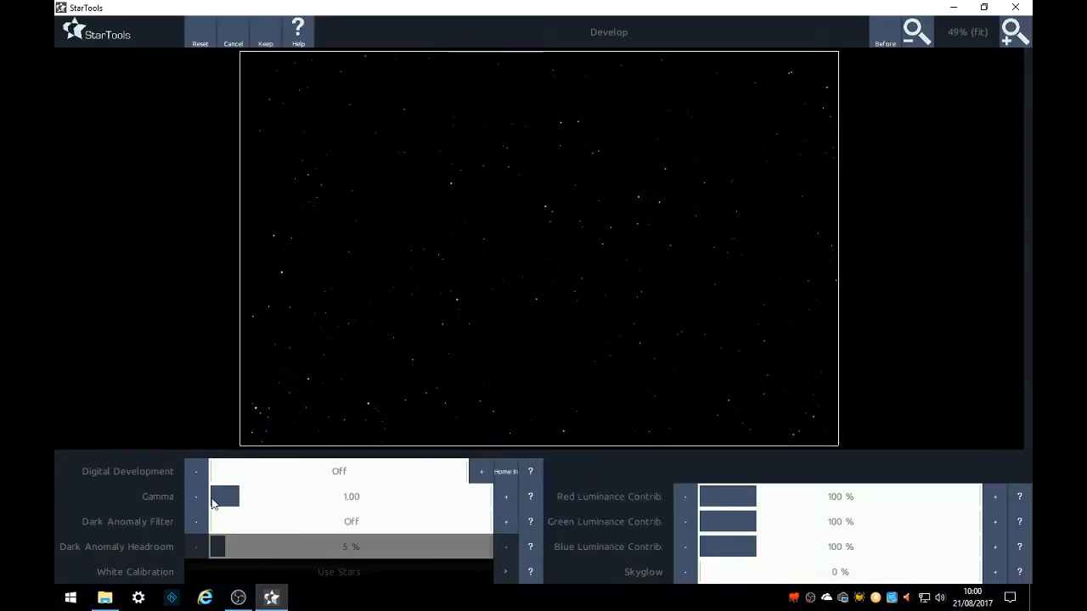
{"action": "left_click", "coordinate": [197, 496]}
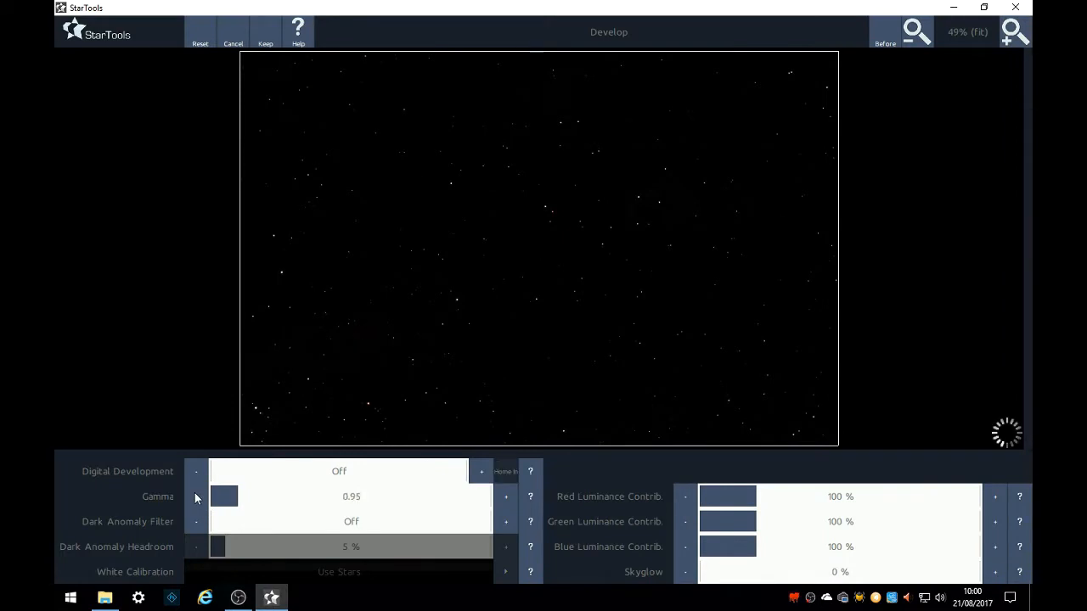
{"action": "left_click", "coordinate": [197, 496]}
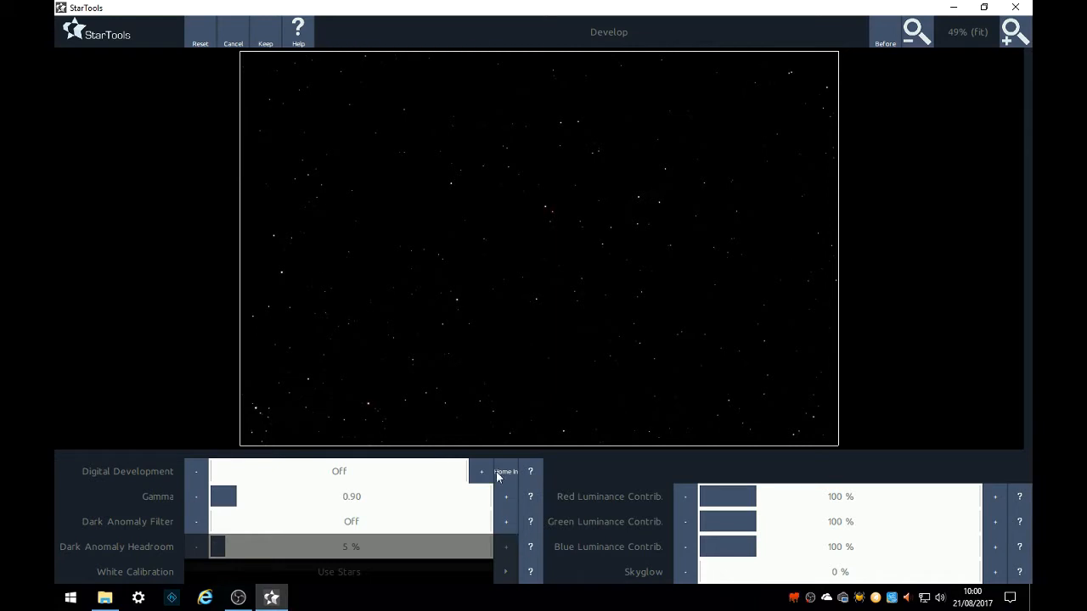
{"action": "left_click", "coordinate": [483, 471]}
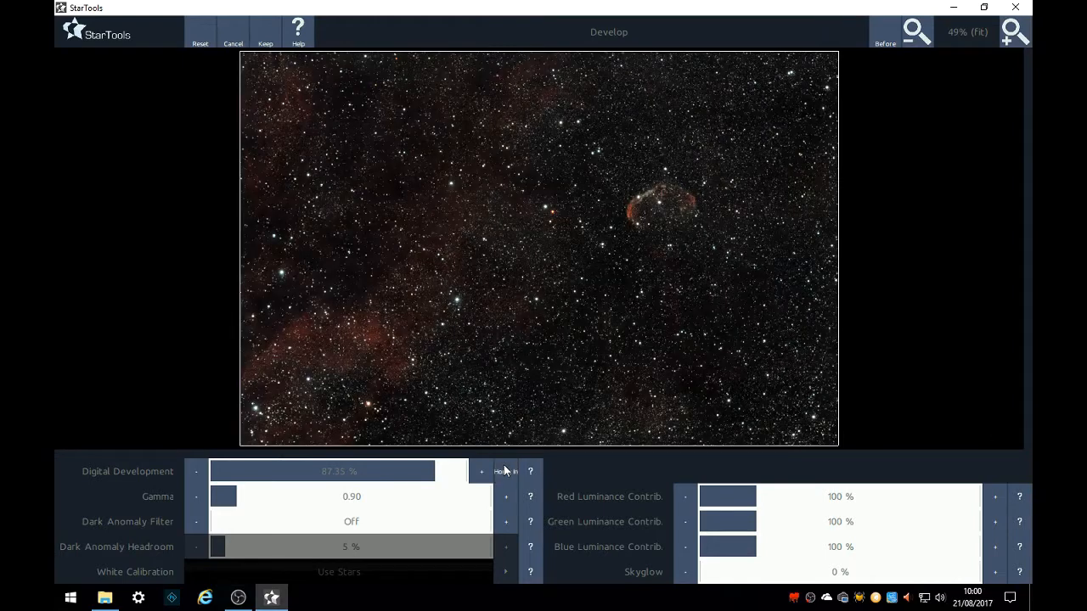
Push Digital Development up to about 94% to brighten the red nebulosity.
{"action": "left_click", "coordinate": [483, 472]}
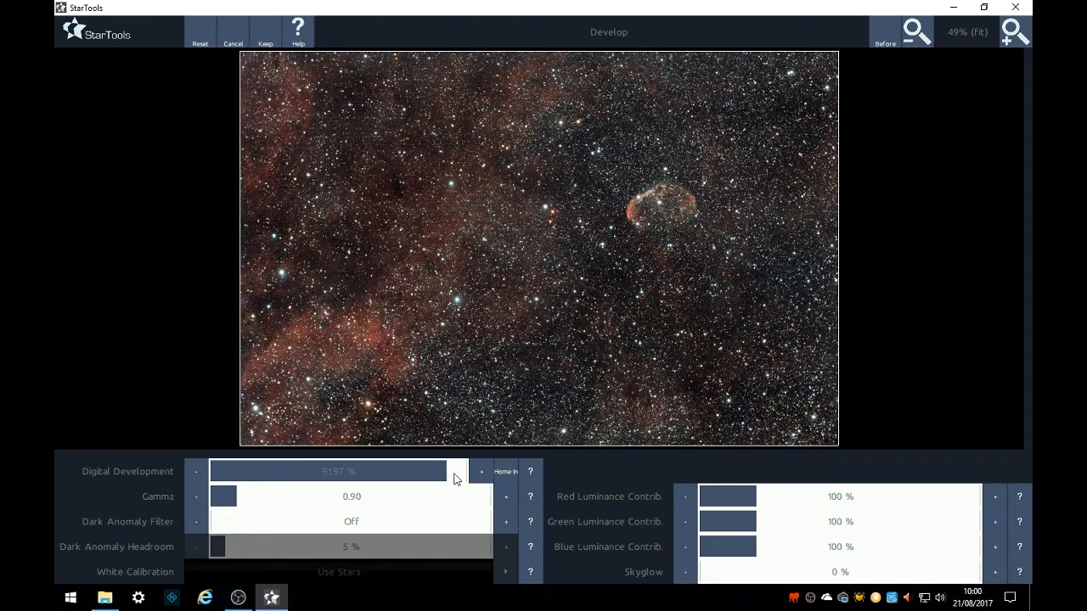
{"action": "left_click_drag", "start_coordinate": [456, 472], "coordinate": [449, 472]}
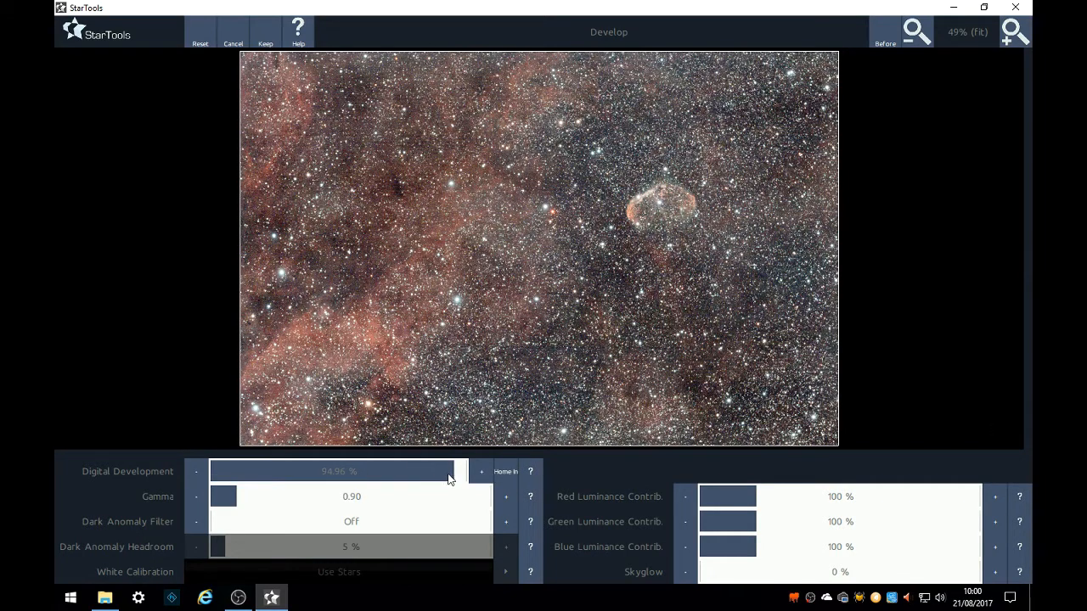
{"action": "left_click_drag", "start_coordinate": [459, 472], "coordinate": [455, 472]}
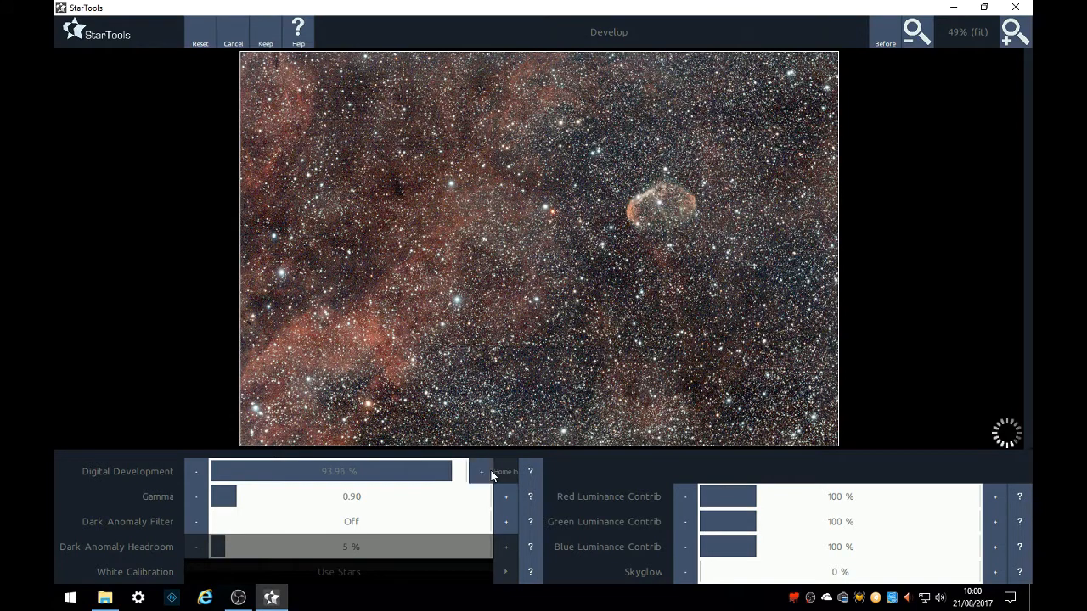
{"action": "left_click", "coordinate": [482, 472]}
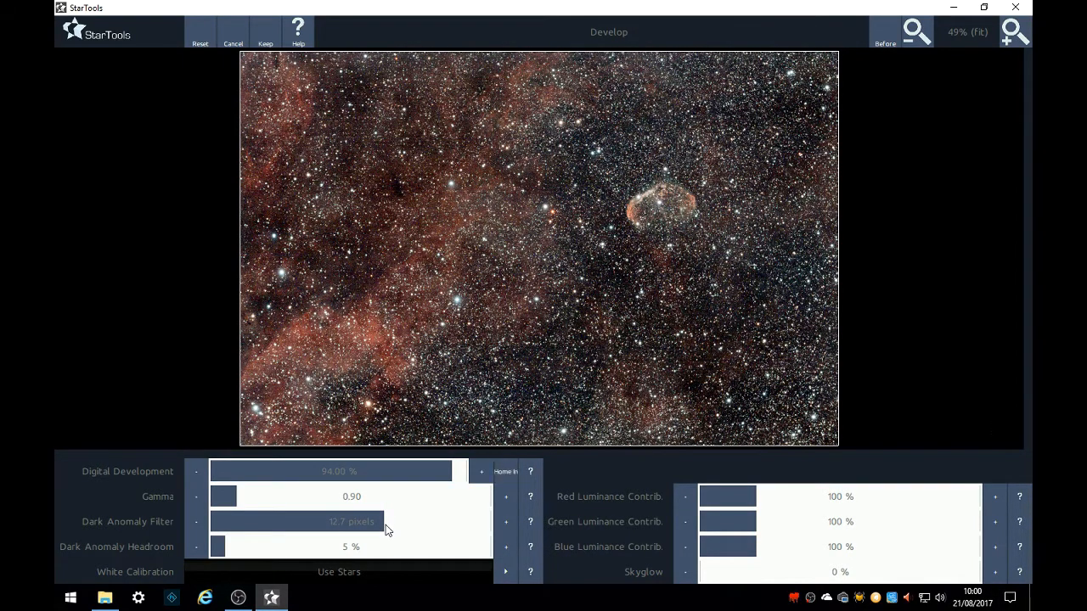
Strengthen the Dark Anomaly Filter to about 12.7 pixels, raise Gamma to 0.94 and keep the stretch.
{"action": "left_click_drag", "start_coordinate": [384, 522], "coordinate": [404, 522]}
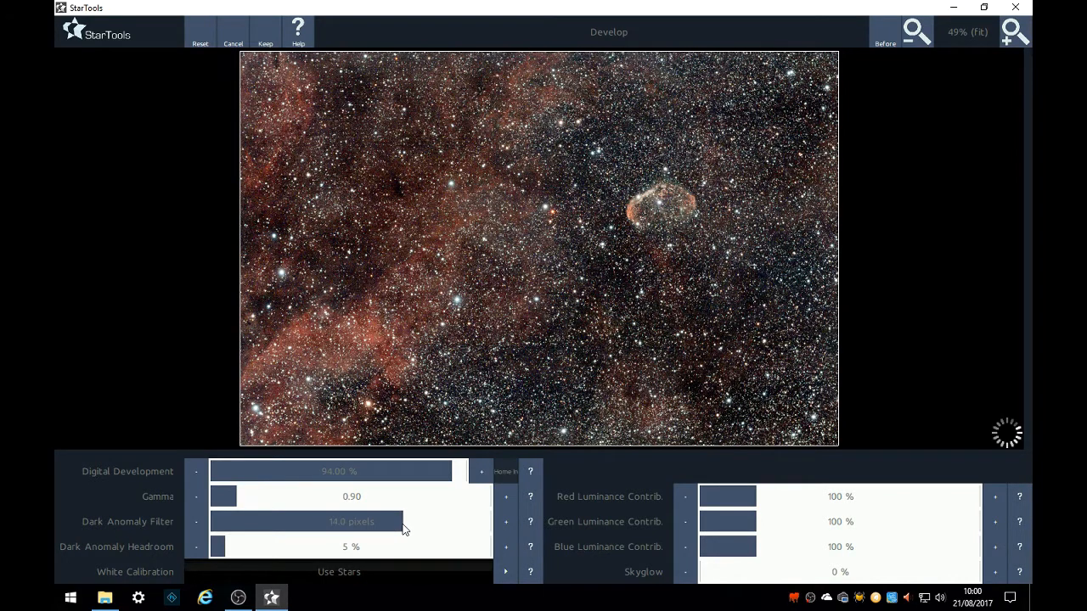
{"action": "left_click_drag", "start_coordinate": [399, 522], "coordinate": [343, 521]}
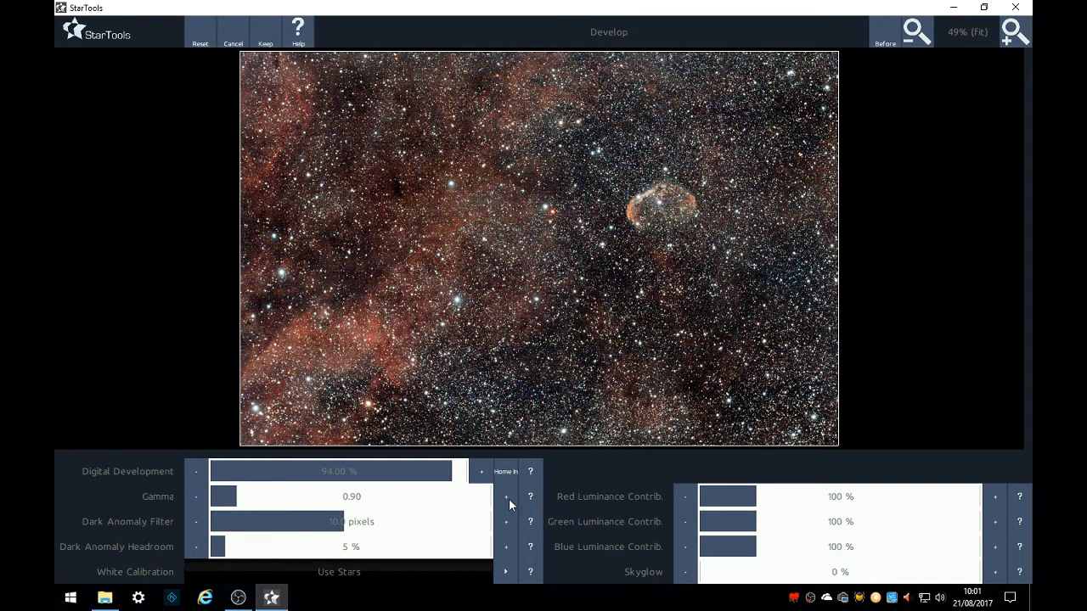
{"action": "left_click", "coordinate": [506, 495]}
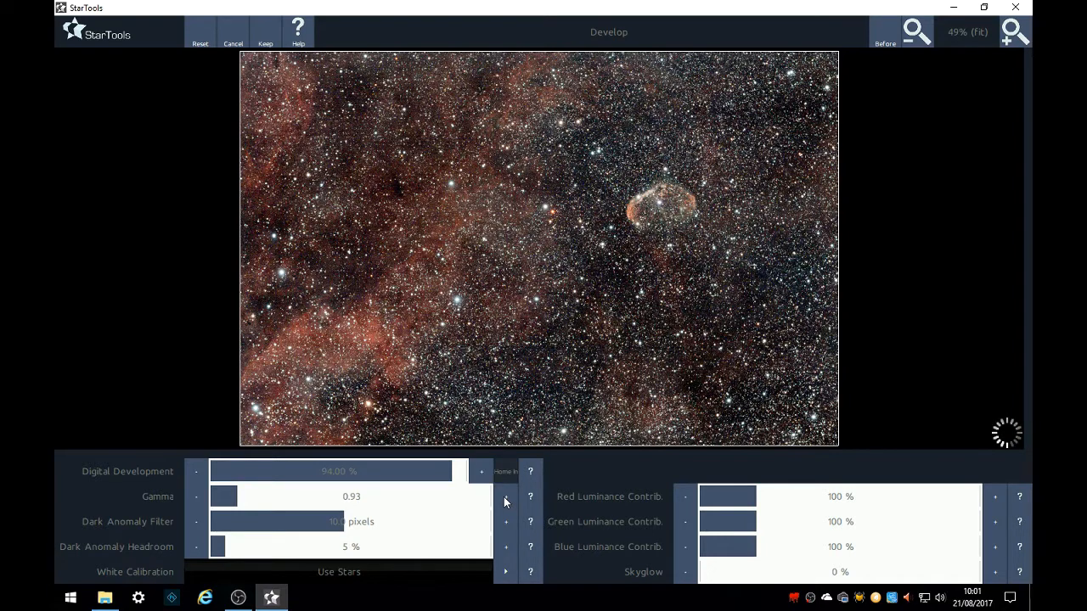
{"action": "left_click", "coordinate": [506, 501]}
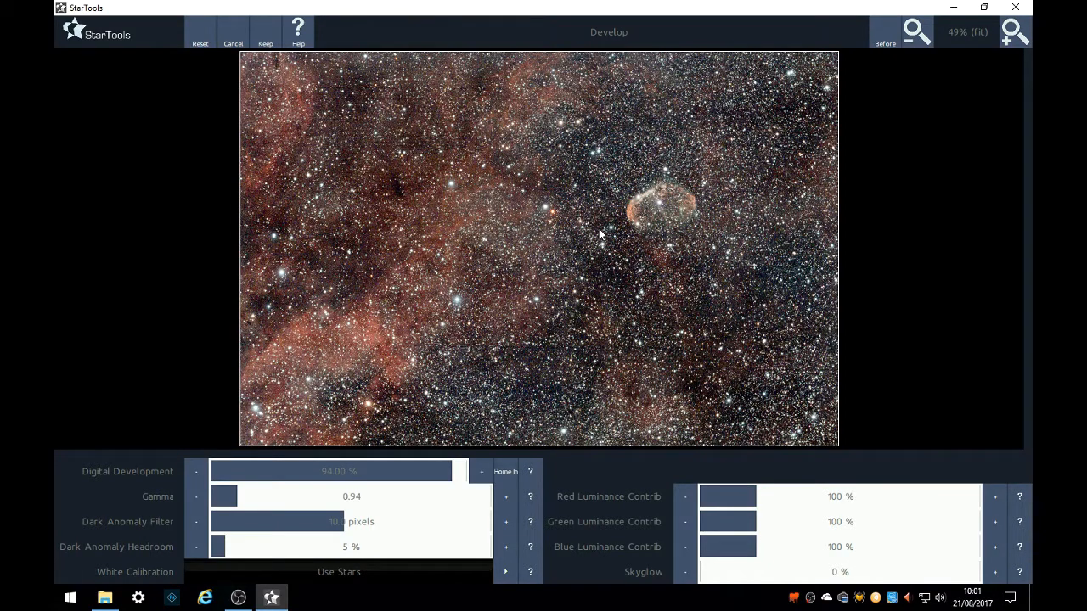
{"action": "mouse_move", "coordinate": [265, 42]}
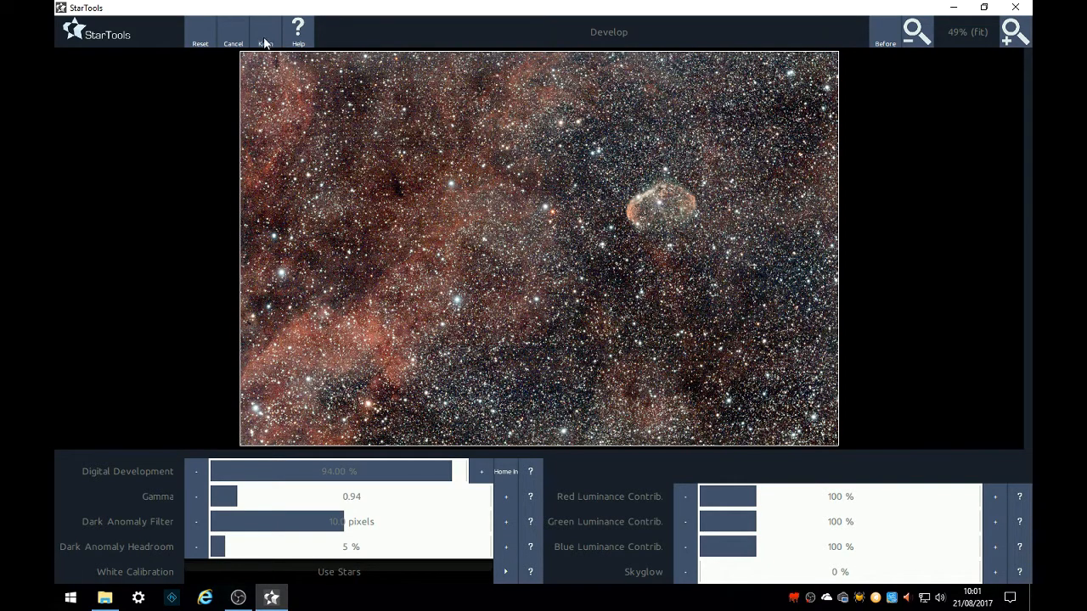
{"action": "left_click", "coordinate": [265, 31]}
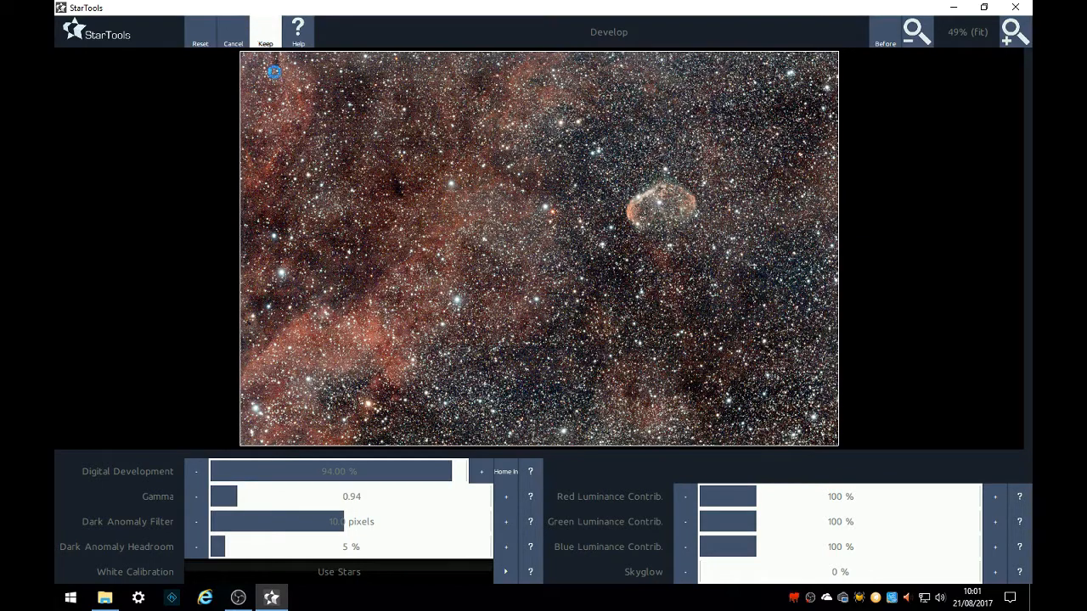
{"action": "left_click", "coordinate": [265, 31]}
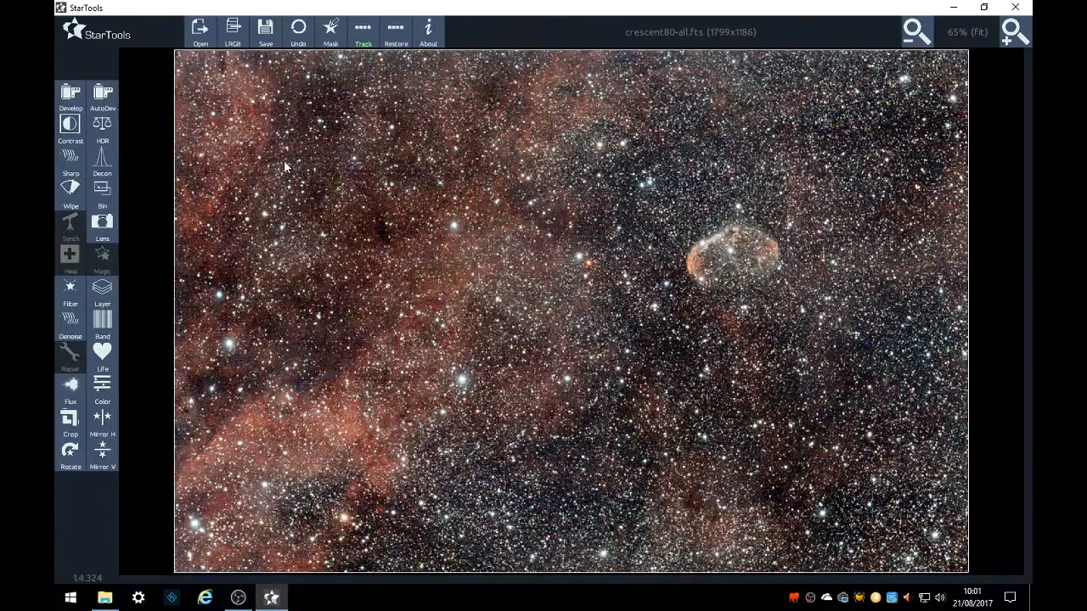